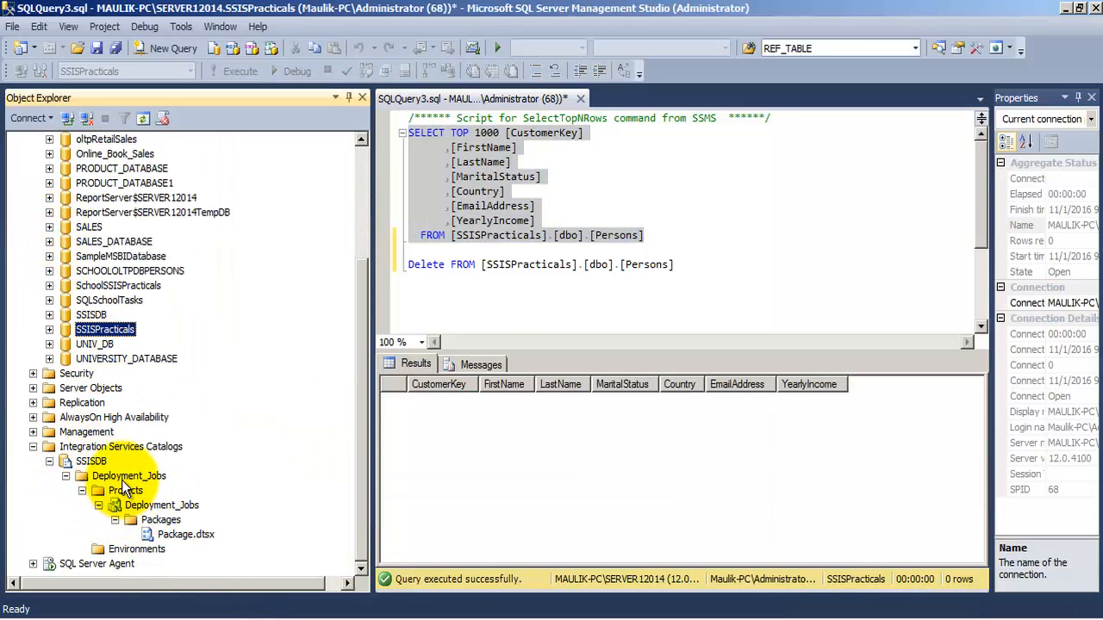
- Check the deployed Deployment_Jobs project in the catalog and switch over to Visual Studio
click(127, 475)
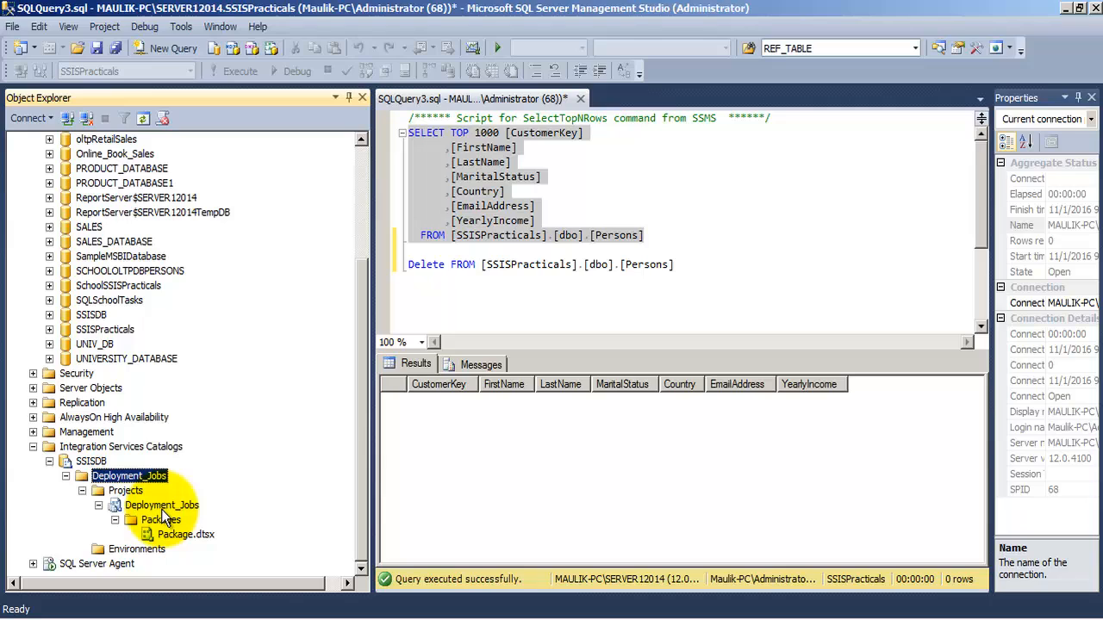
click(162, 505)
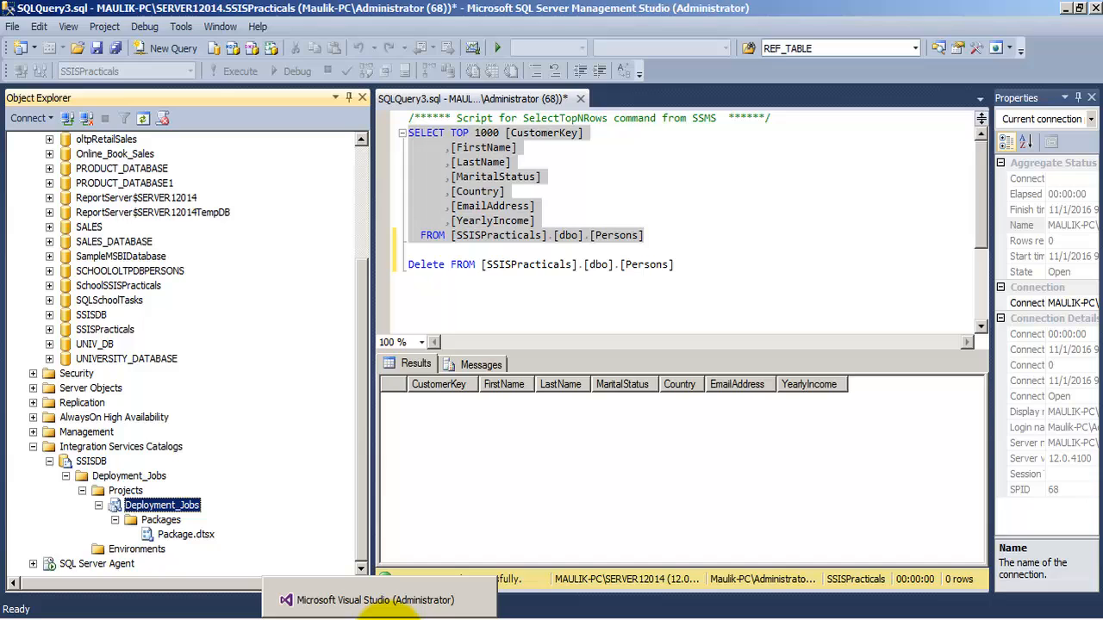
click(376, 599)
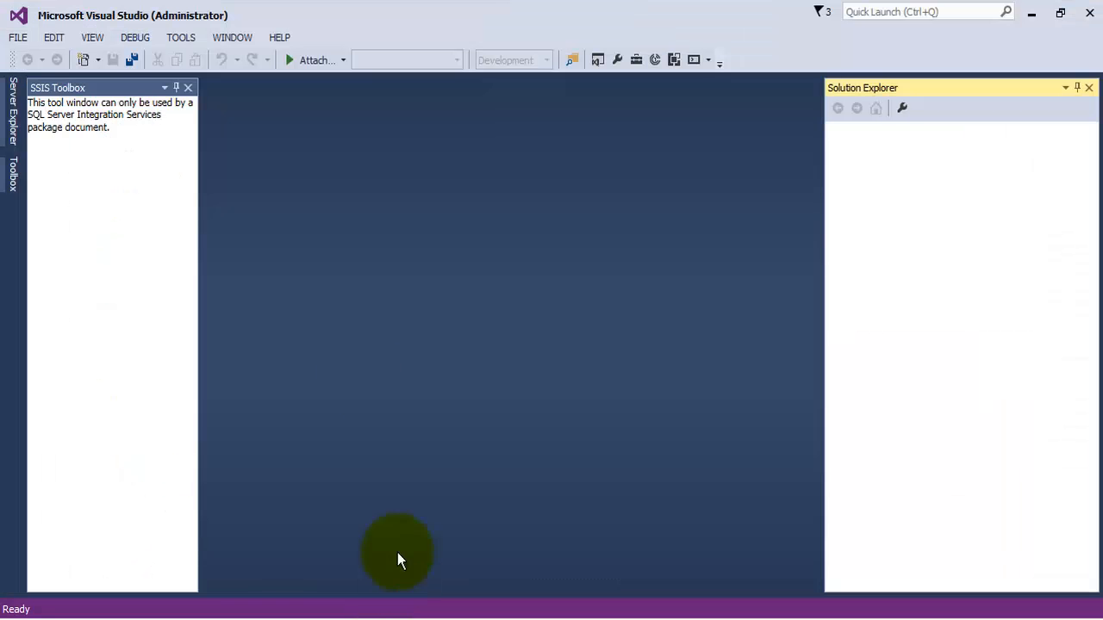
mouse_move(141, 127)
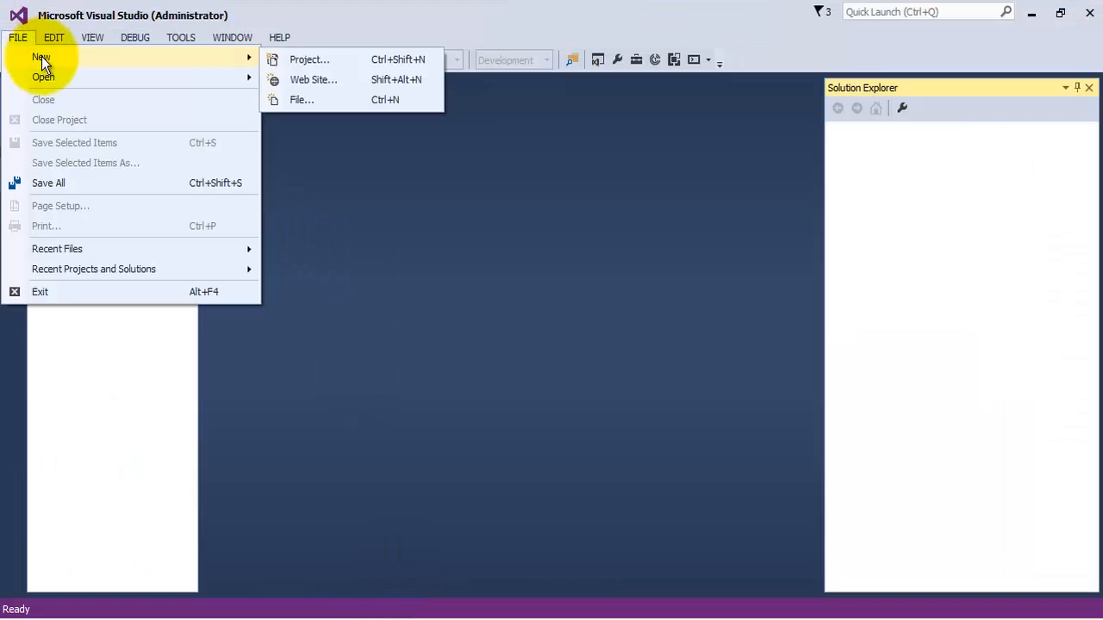
- Start a new Integration Services Import Project Wizard project and browse for its location folder
click(308, 59)
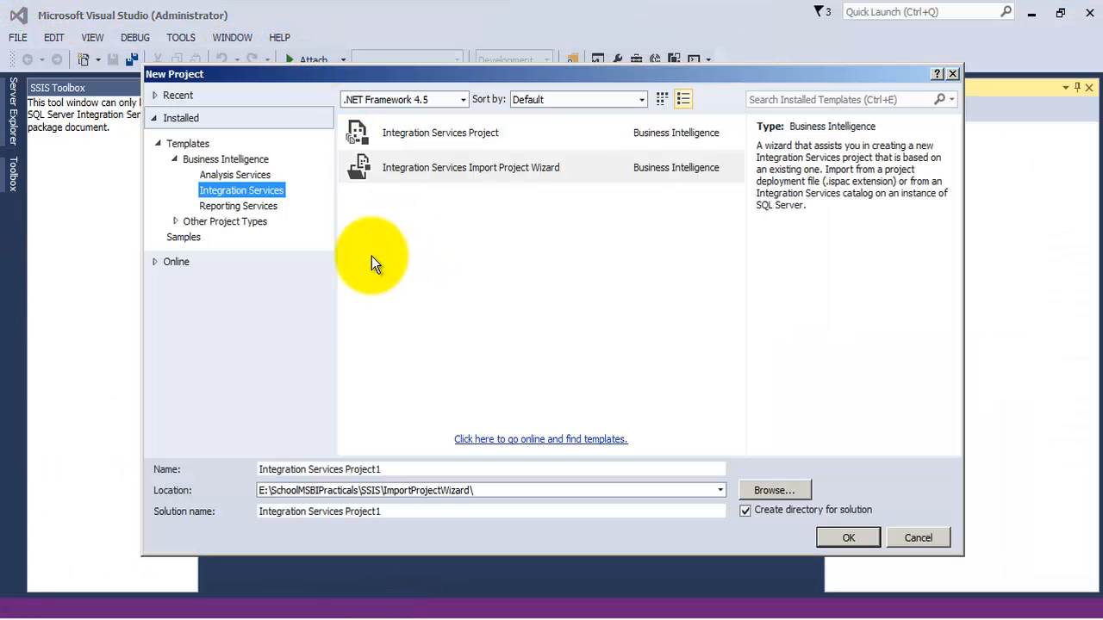
mouse_move(463, 176)
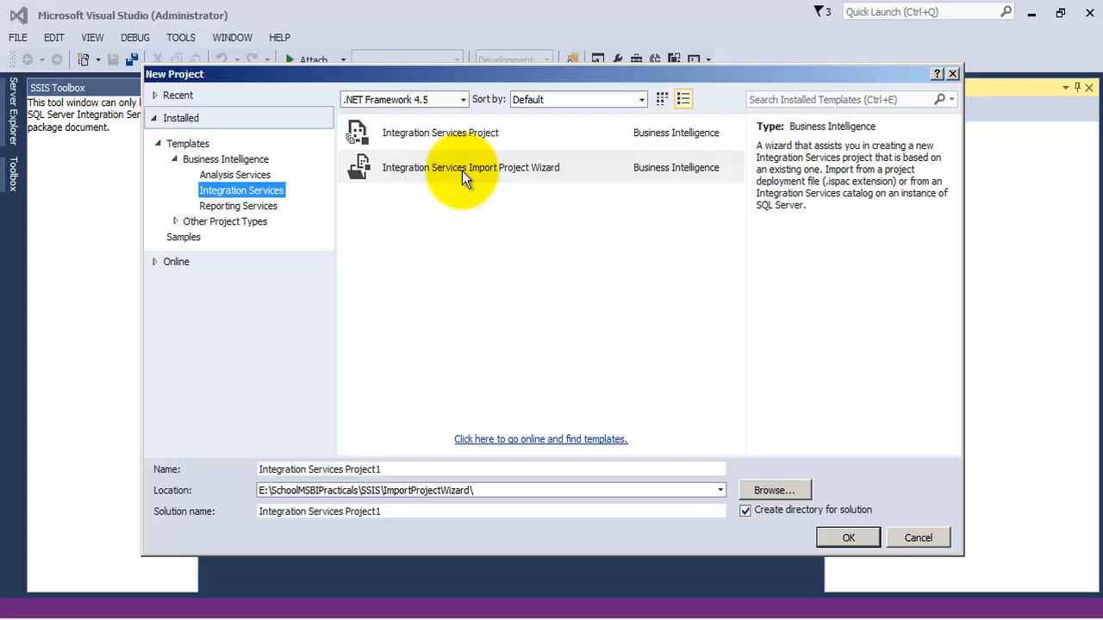
click(470, 167)
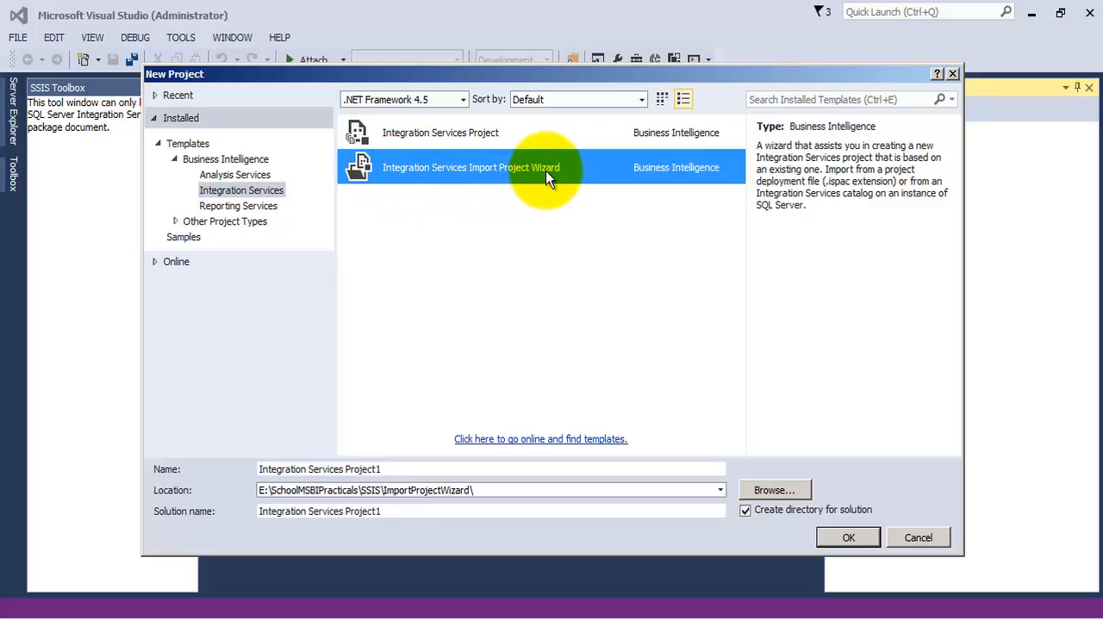
click(772, 489)
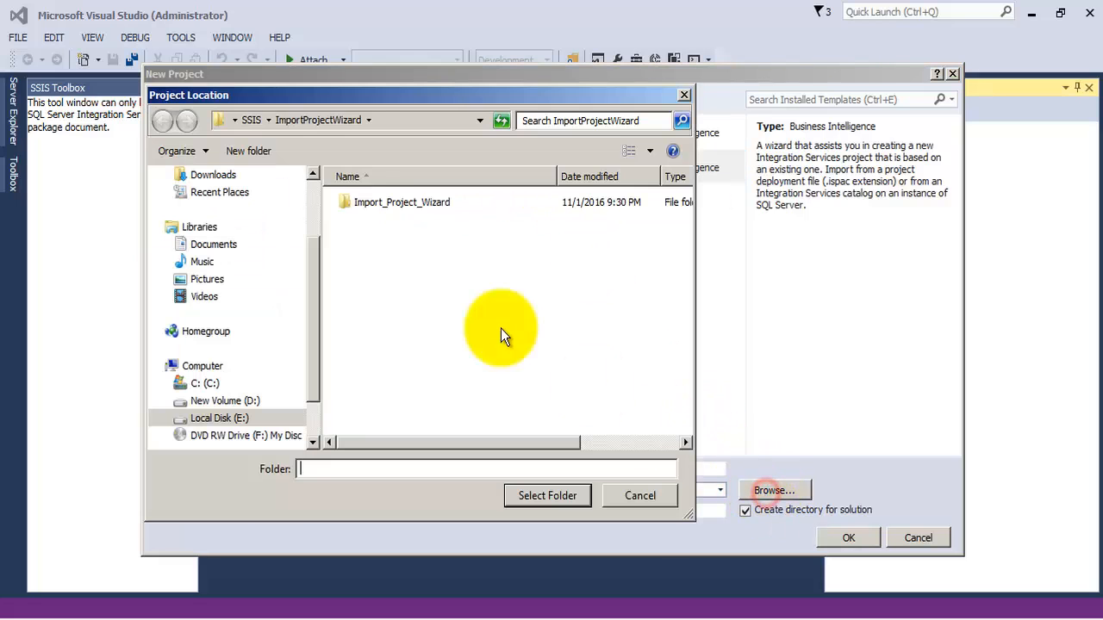
- Place the project in E:\MSBI_Practicals\SSIS\ImportProjectWizard and name it ImportProjectWizard
click(218, 418)
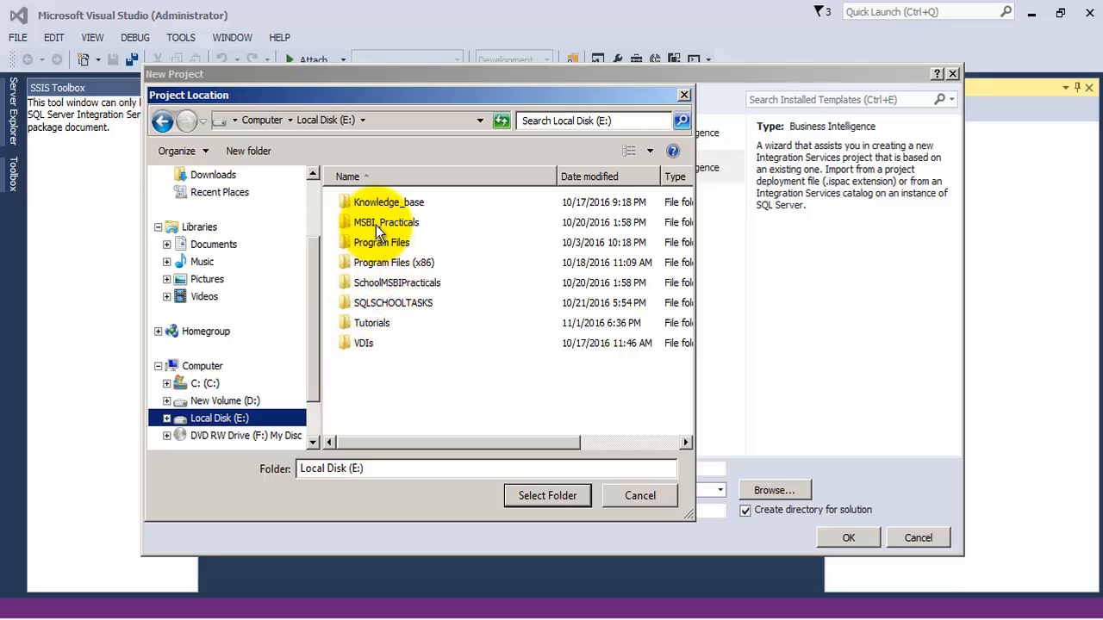
double_click(386, 221)
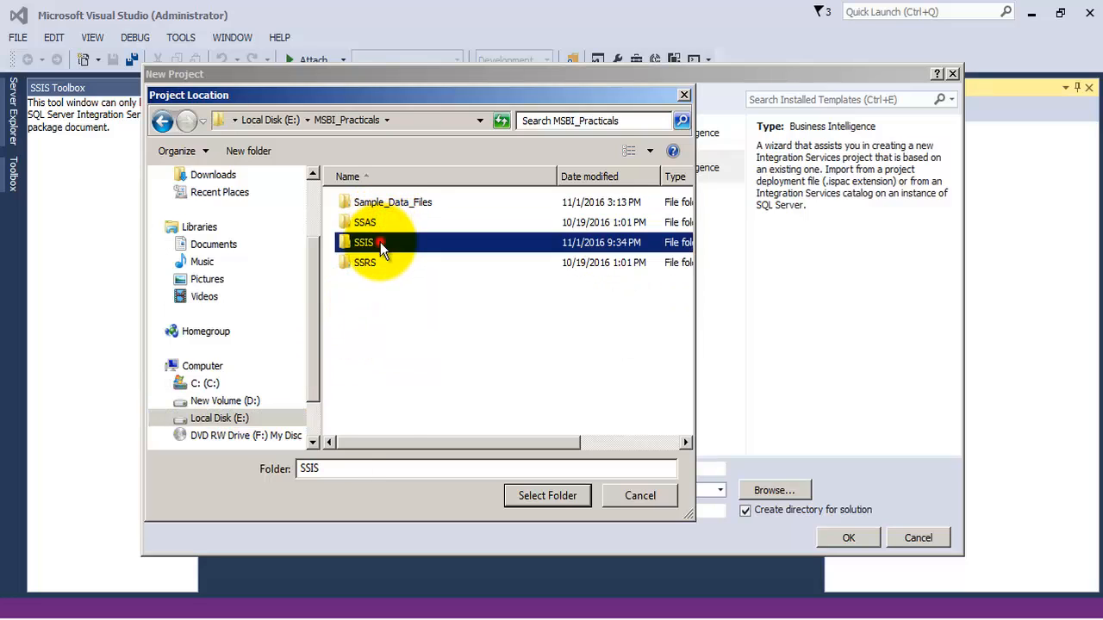
double_click(364, 241)
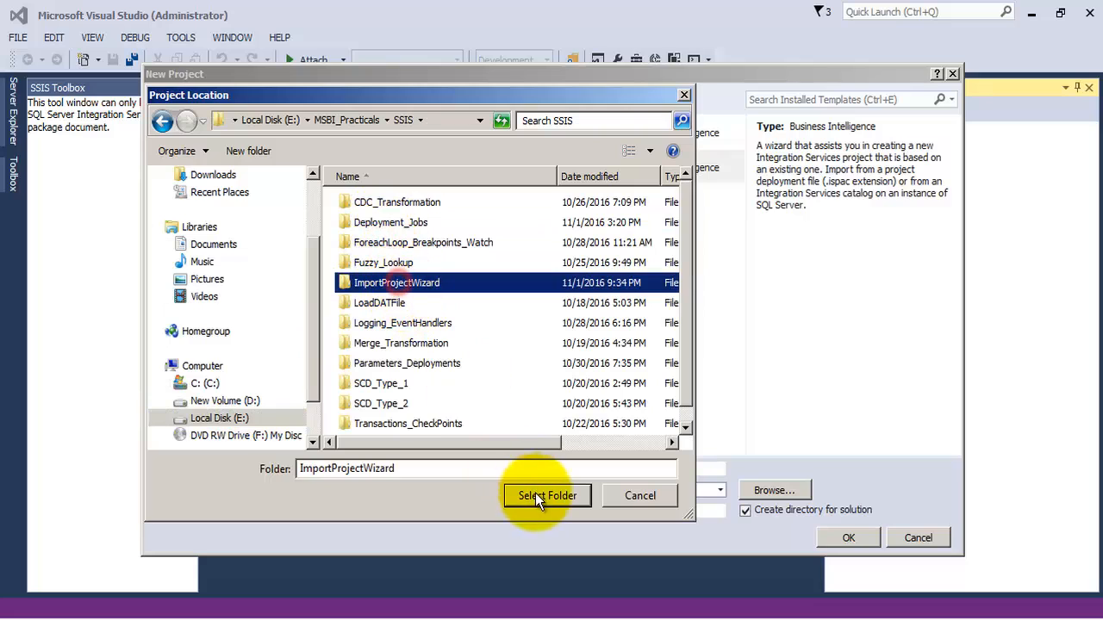
click(548, 496)
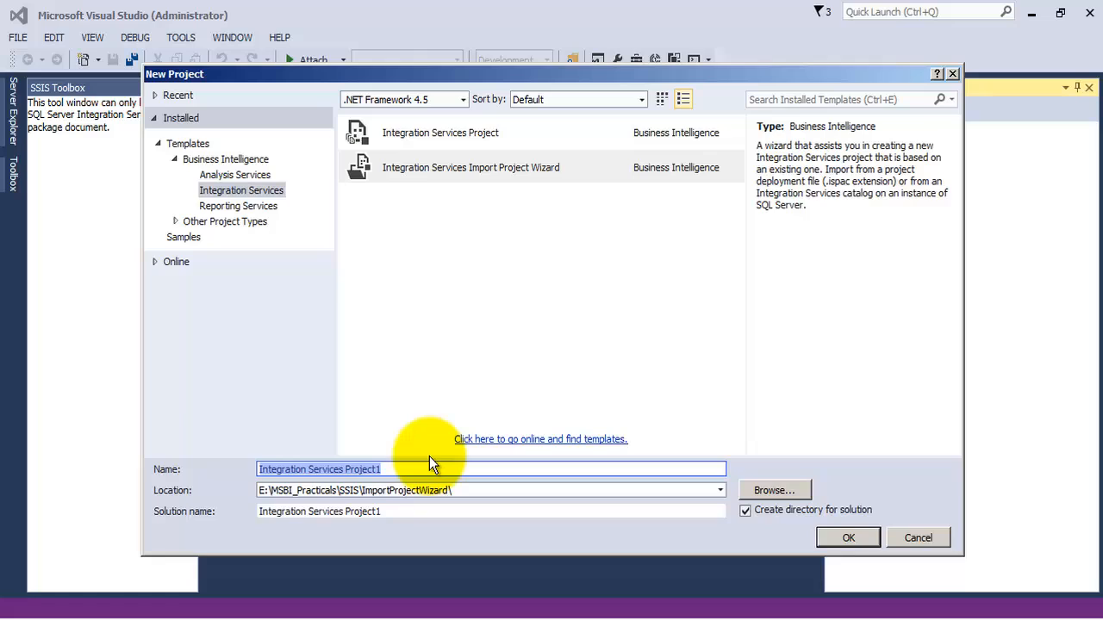
text(ImportProjectWizard)
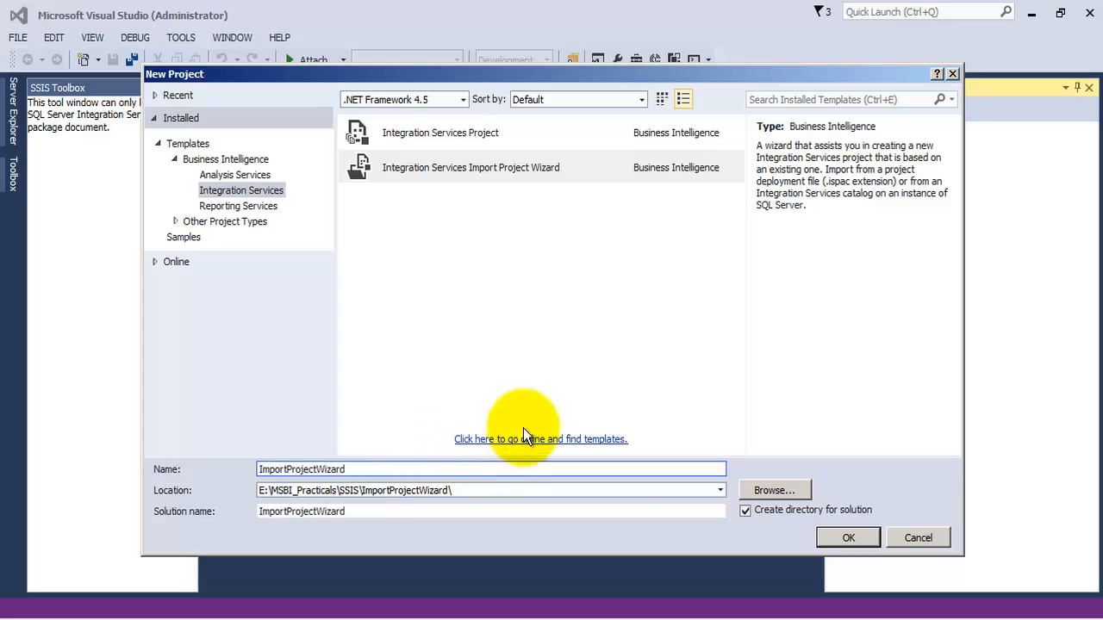
click(470, 167)
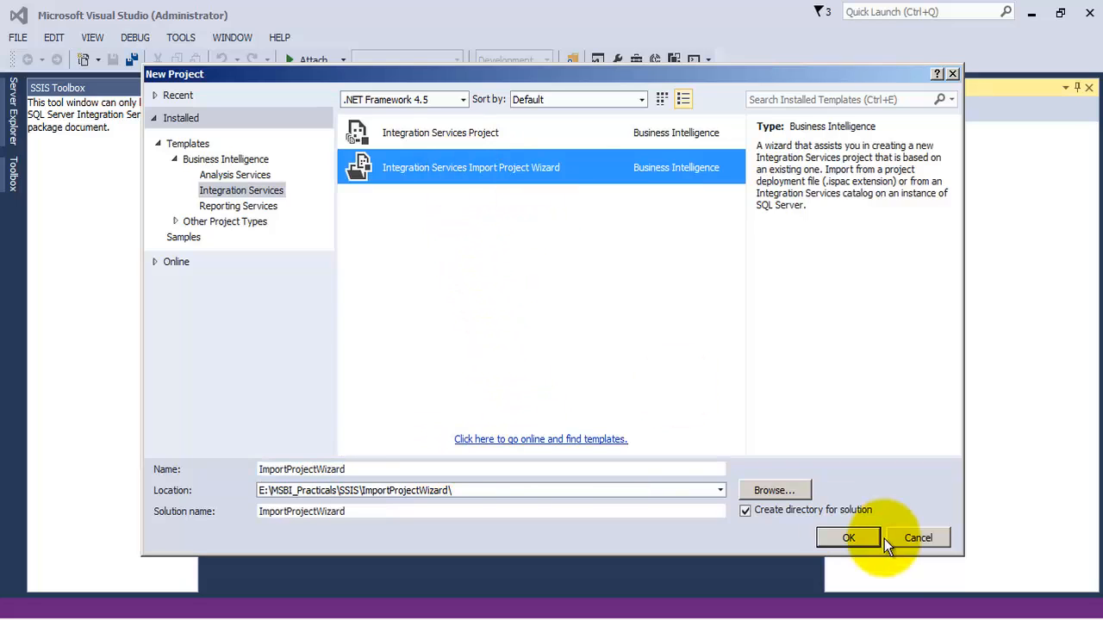
- Create the project and choose Integration Services catalog as the import source
click(848, 537)
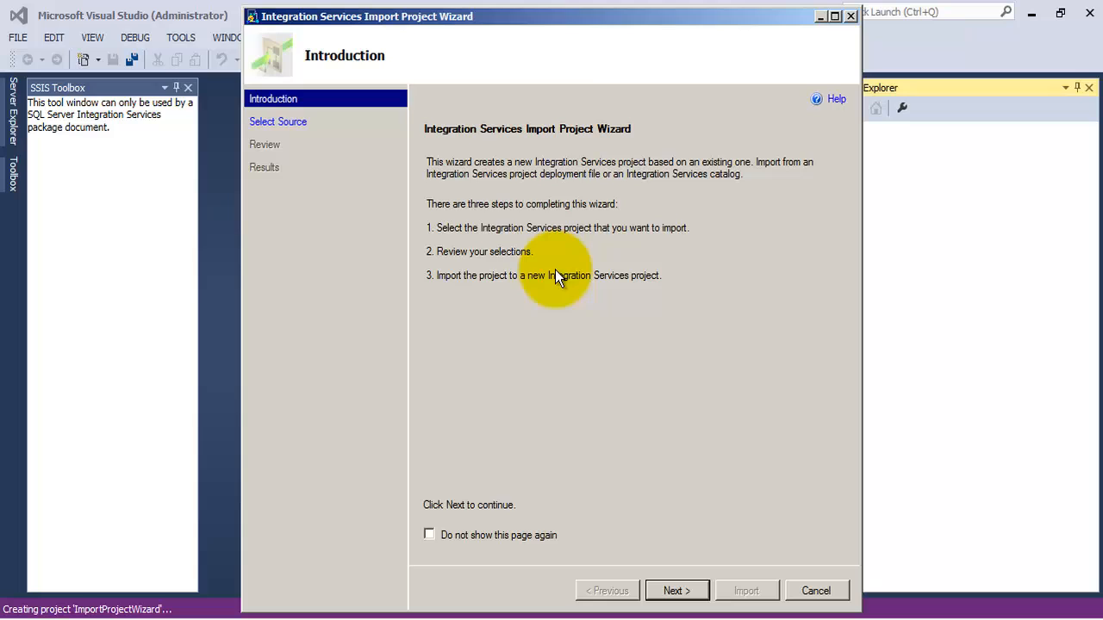
mouse_move(503, 241)
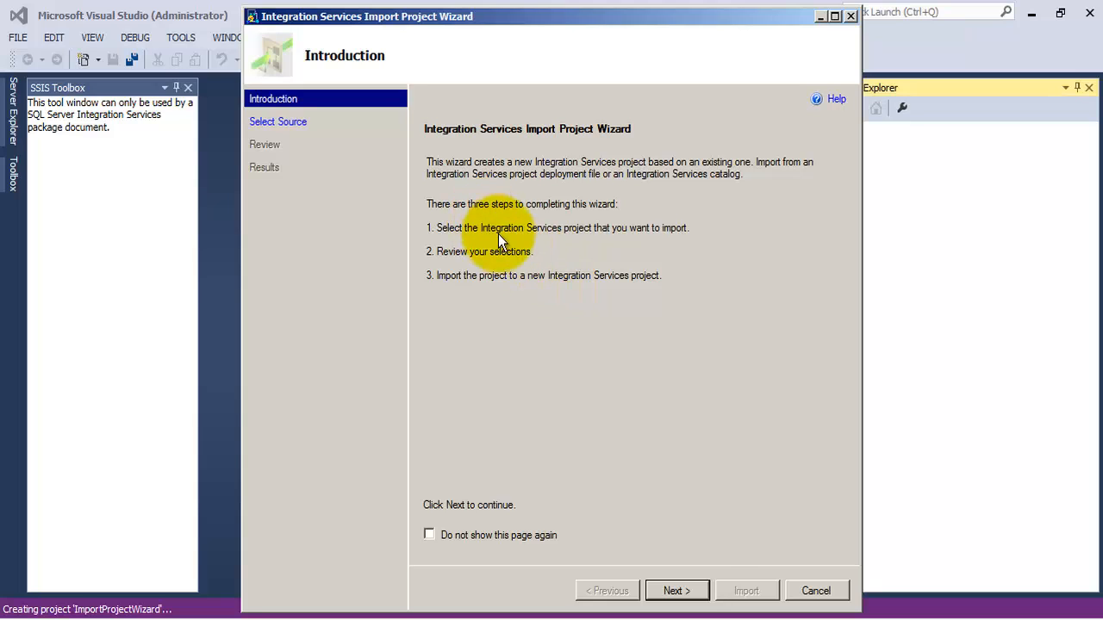
click(676, 589)
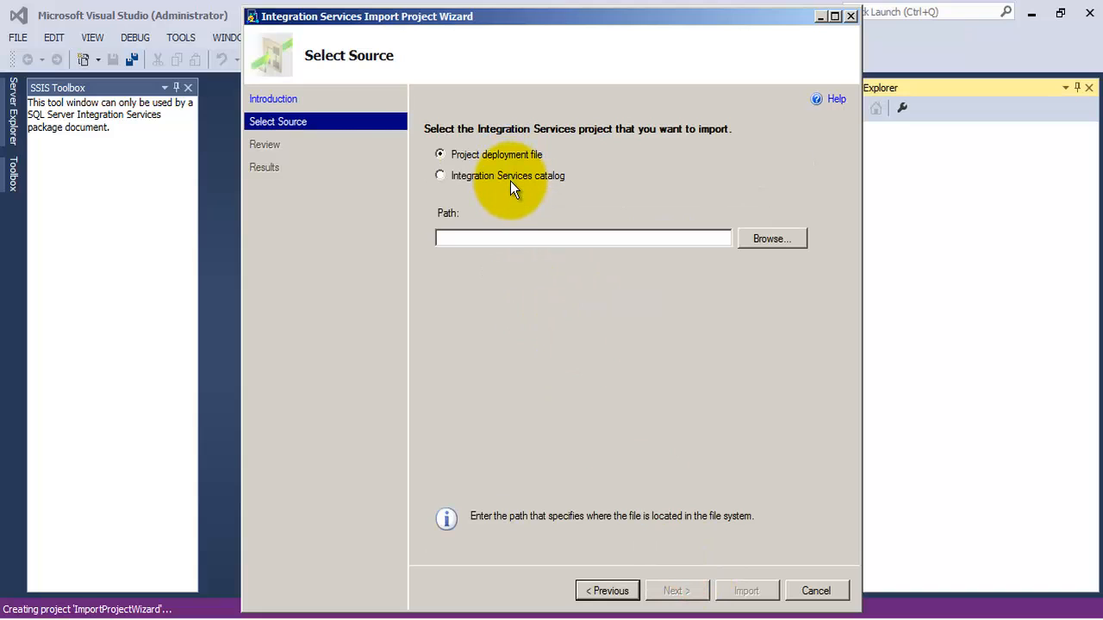
mouse_move(474, 163)
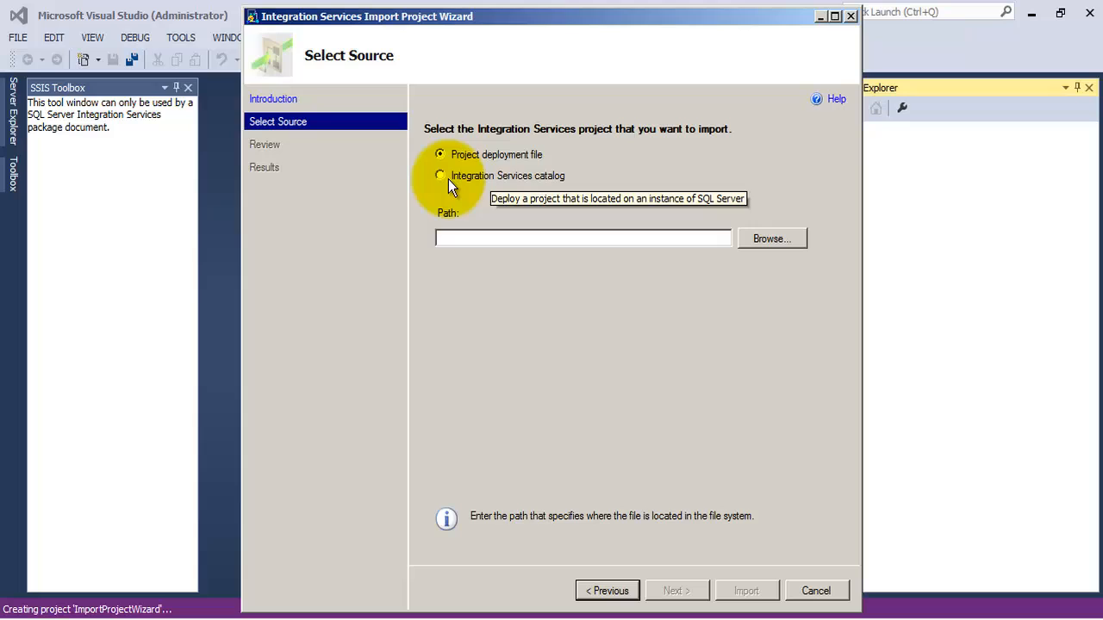
click(441, 176)
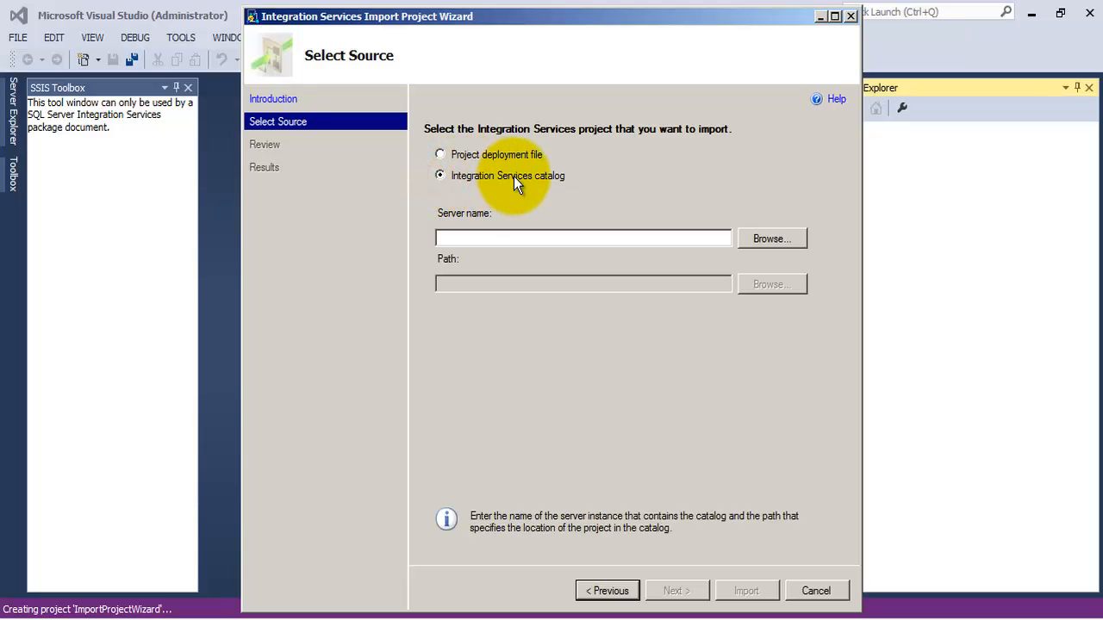
mouse_move(772, 237)
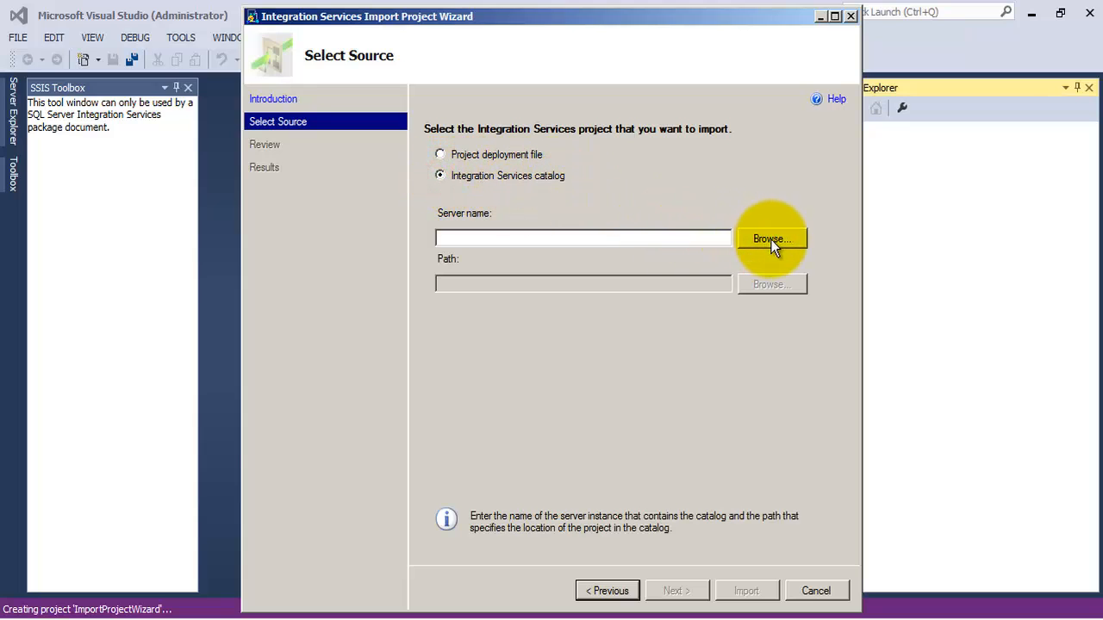
- Select the Deployment_Jobs project from the SSISDB catalog, validate it and import it
click(770, 238)
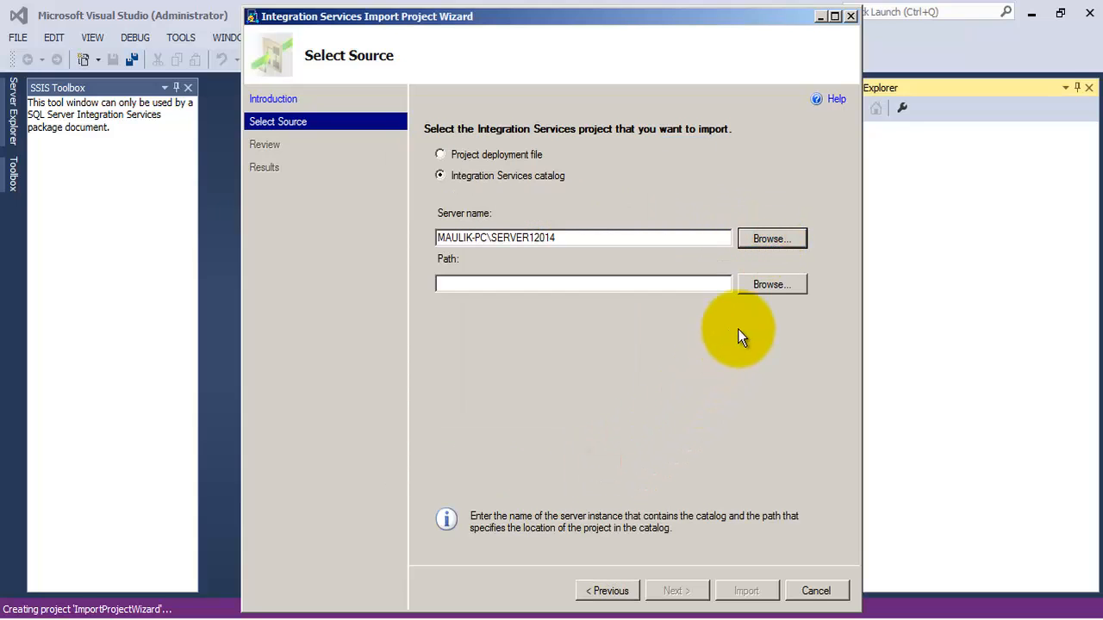
click(770, 284)
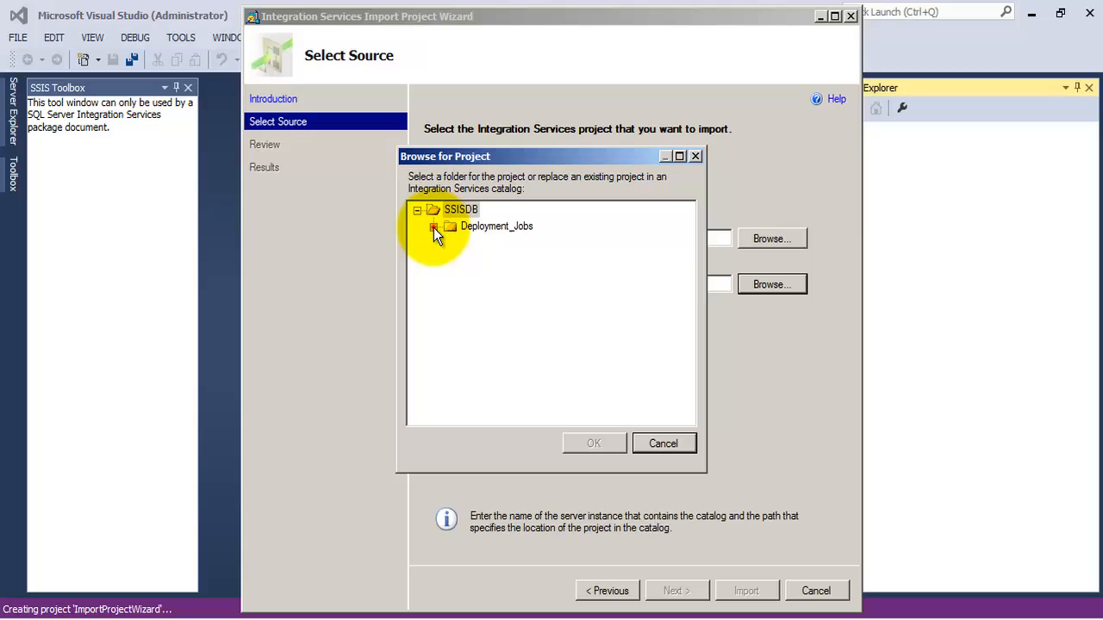
click(434, 226)
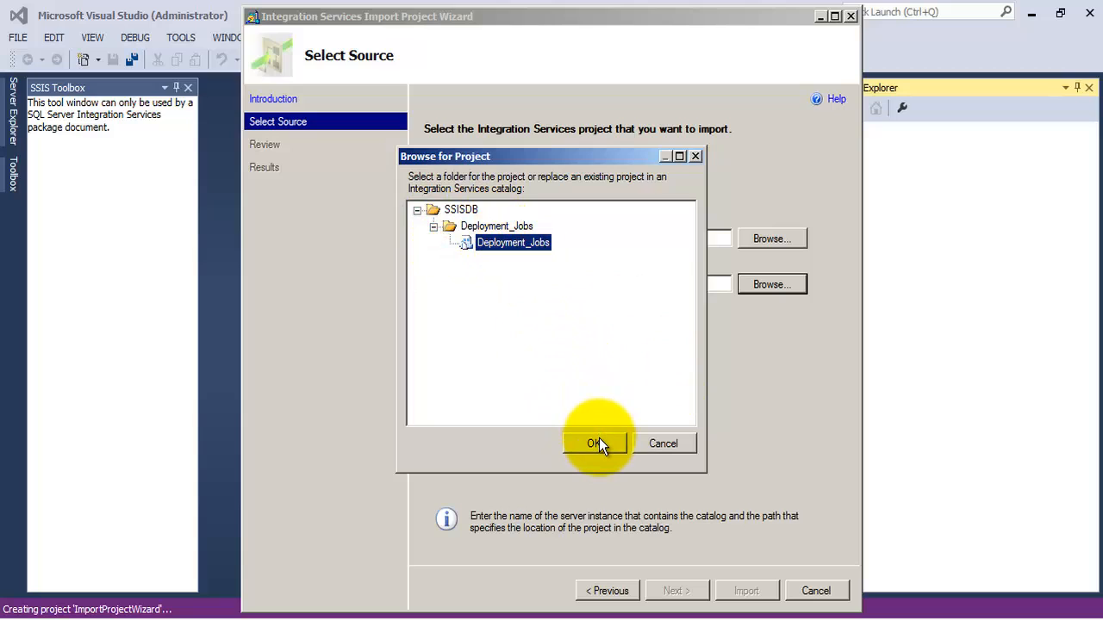
click(595, 443)
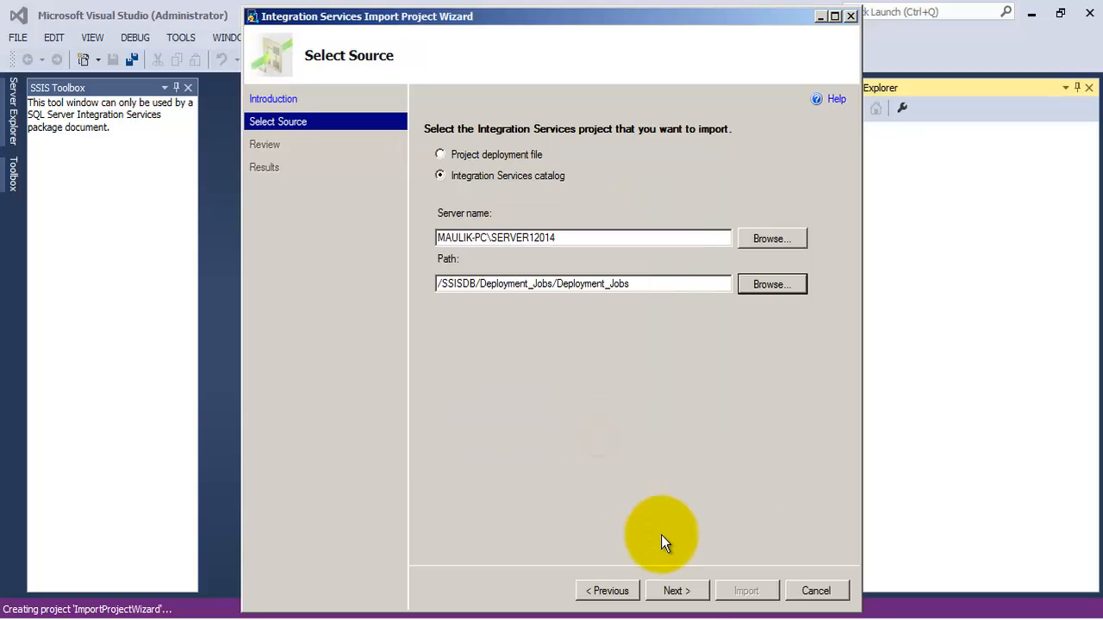
click(676, 591)
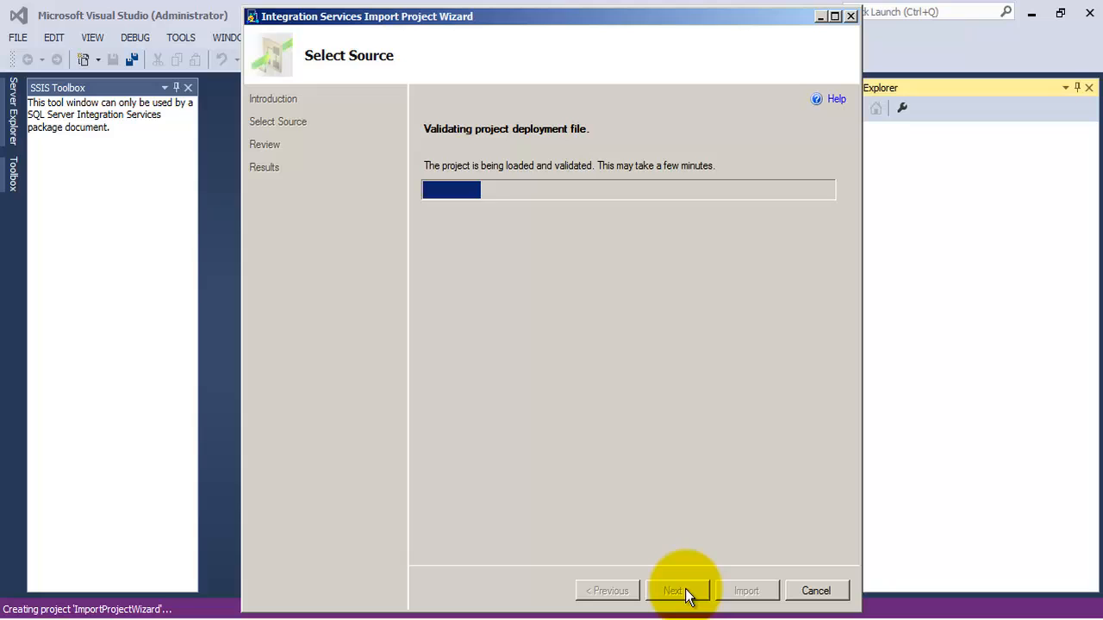
click(672, 590)
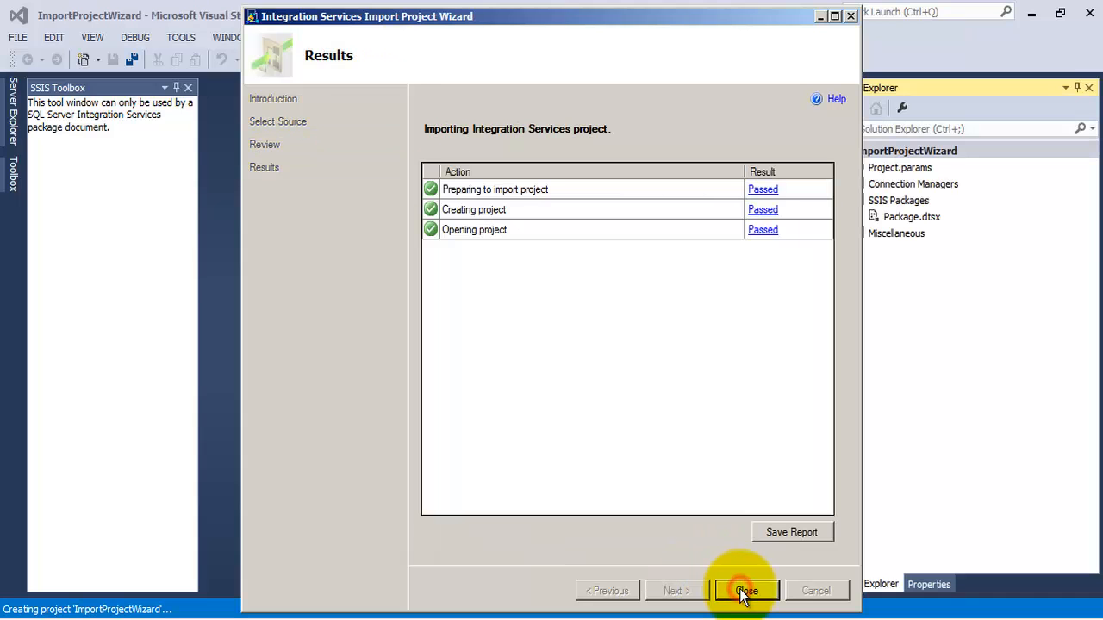
- Close the wizard results and open Package.dtsx from the imported project in the designer
click(746, 590)
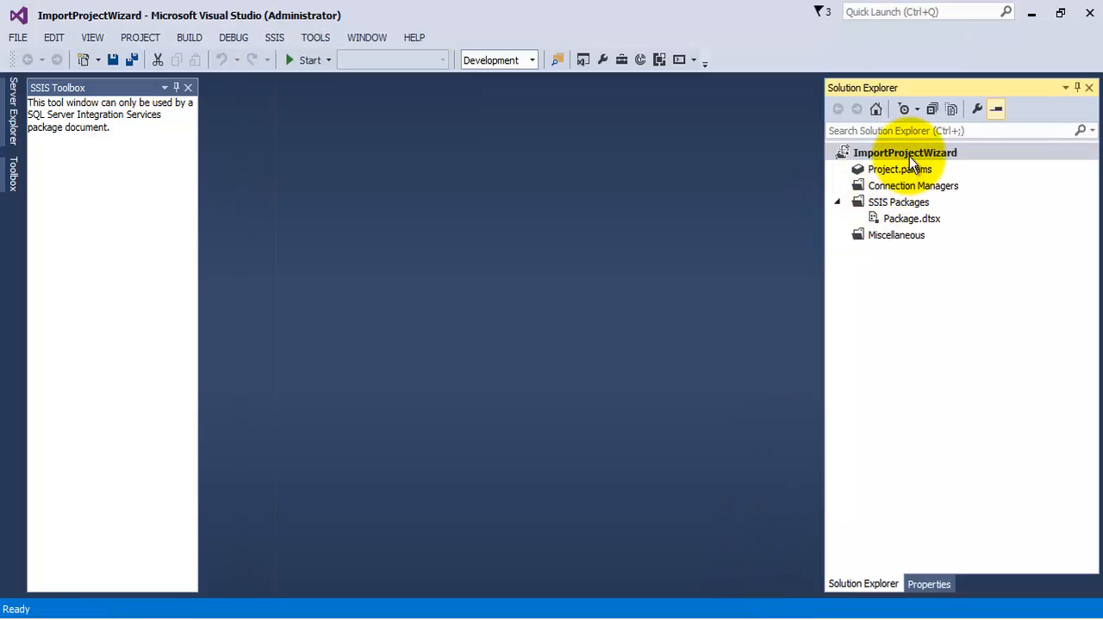
click(911, 217)
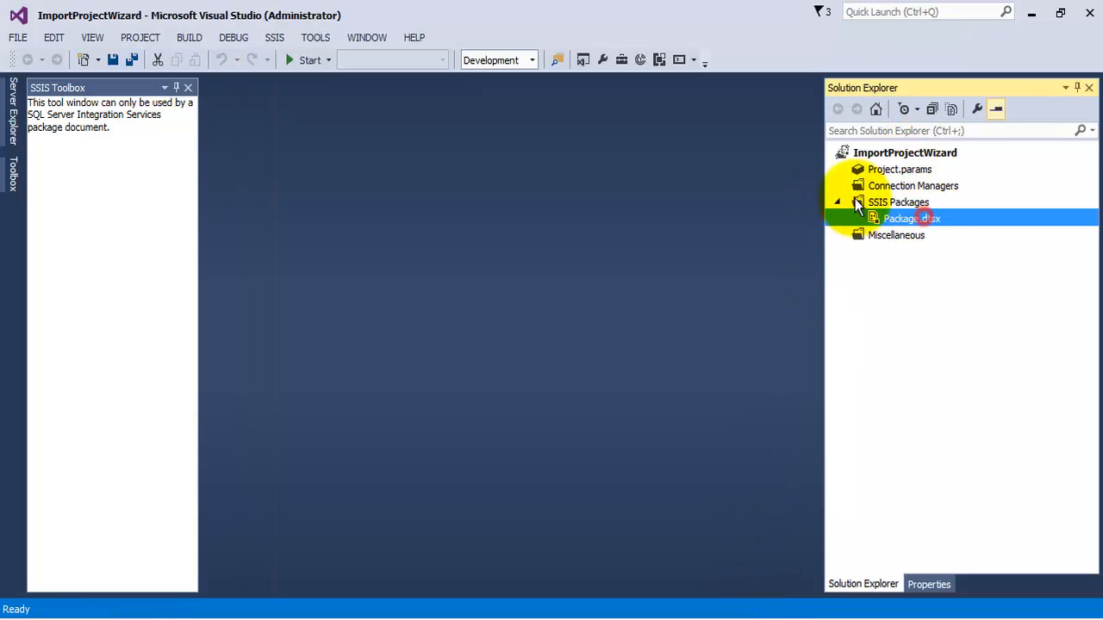
double_click(911, 217)
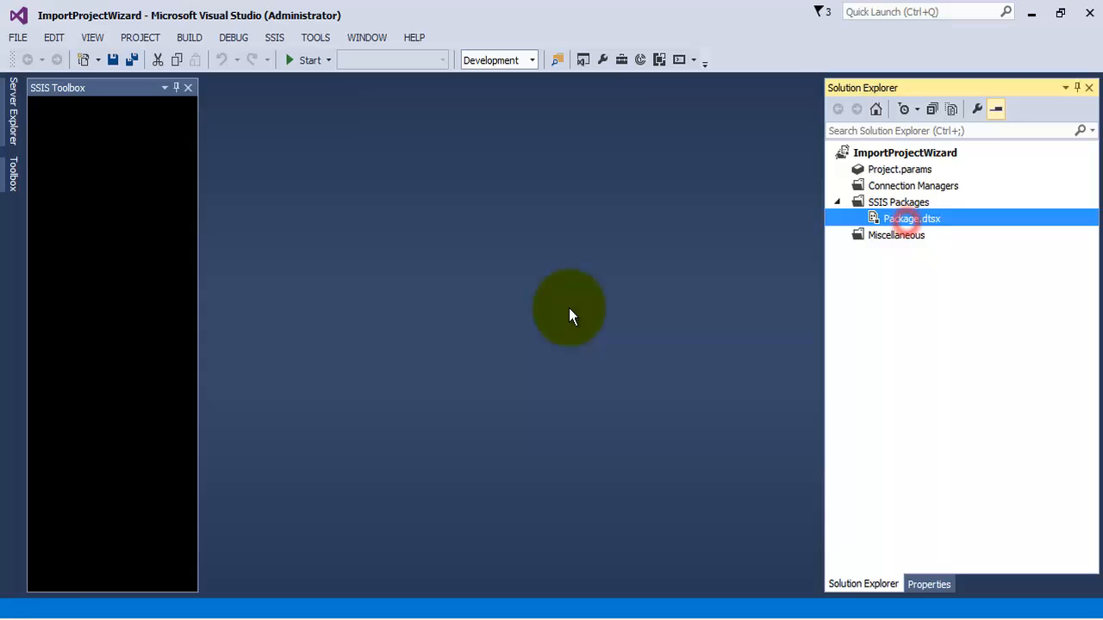
double_click(912, 217)
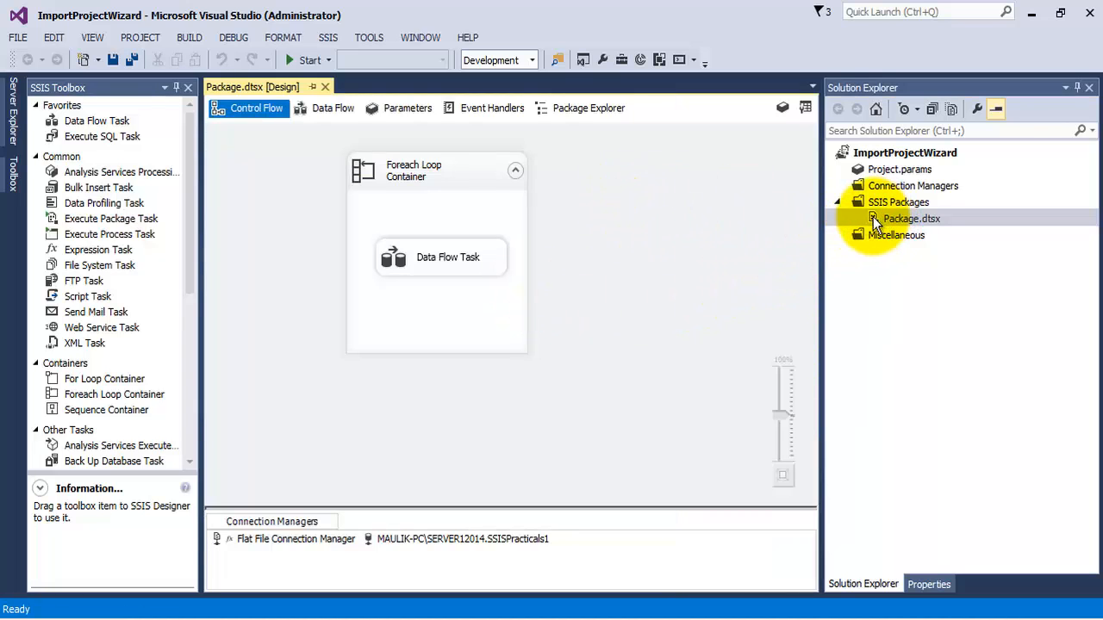
mouse_move(517, 206)
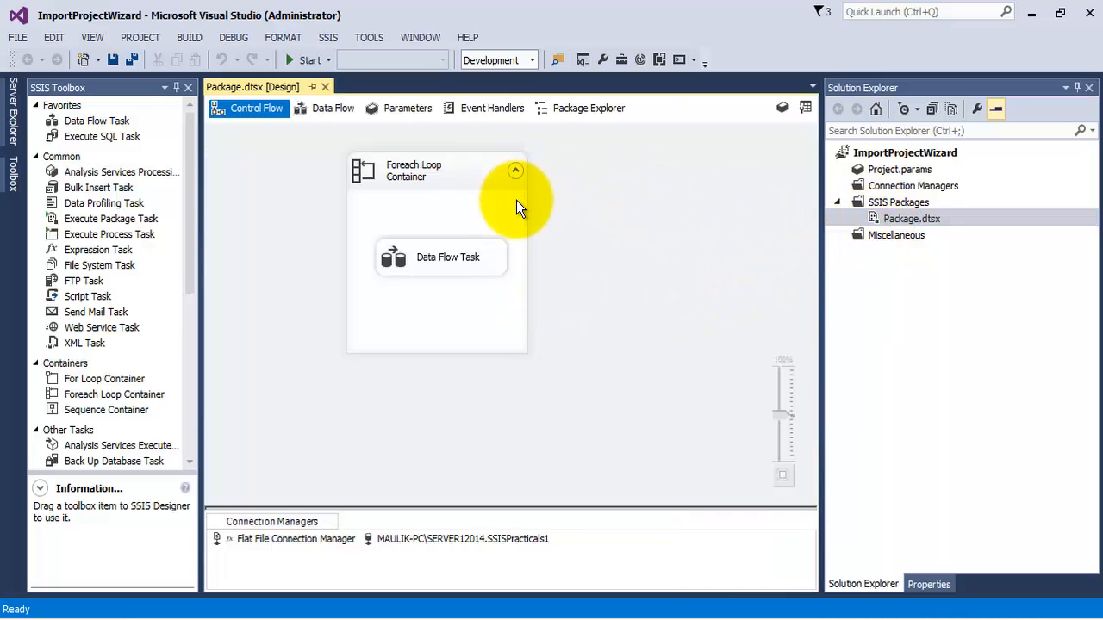
mouse_move(422, 190)
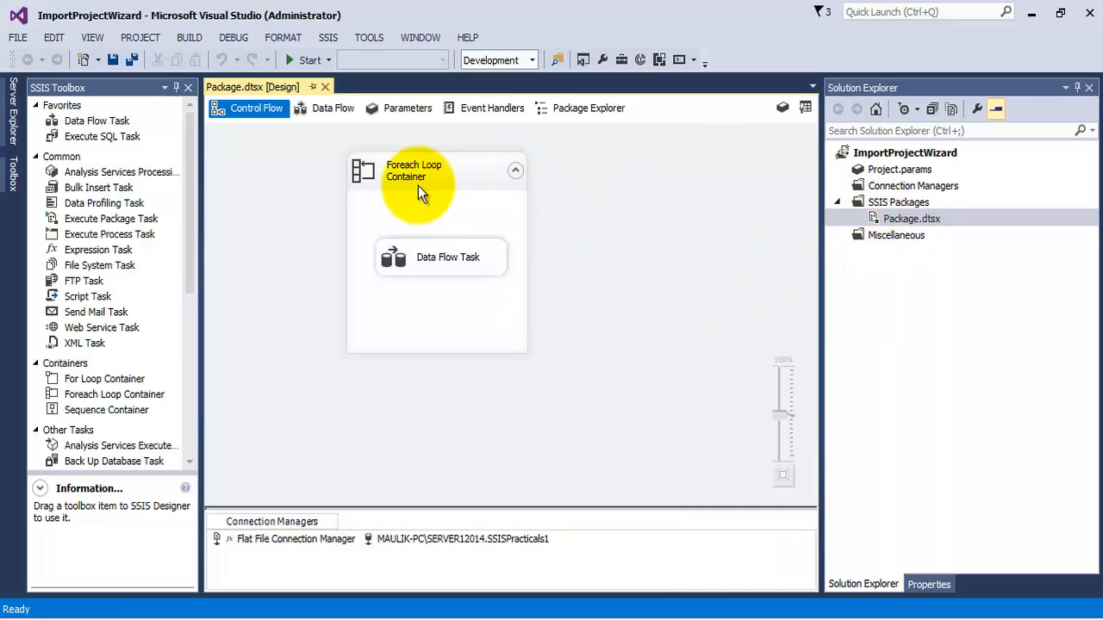
- Edit the Foreach Loop Container and view its Collection folder path for the *.csv enumerator
right_click(451, 199)
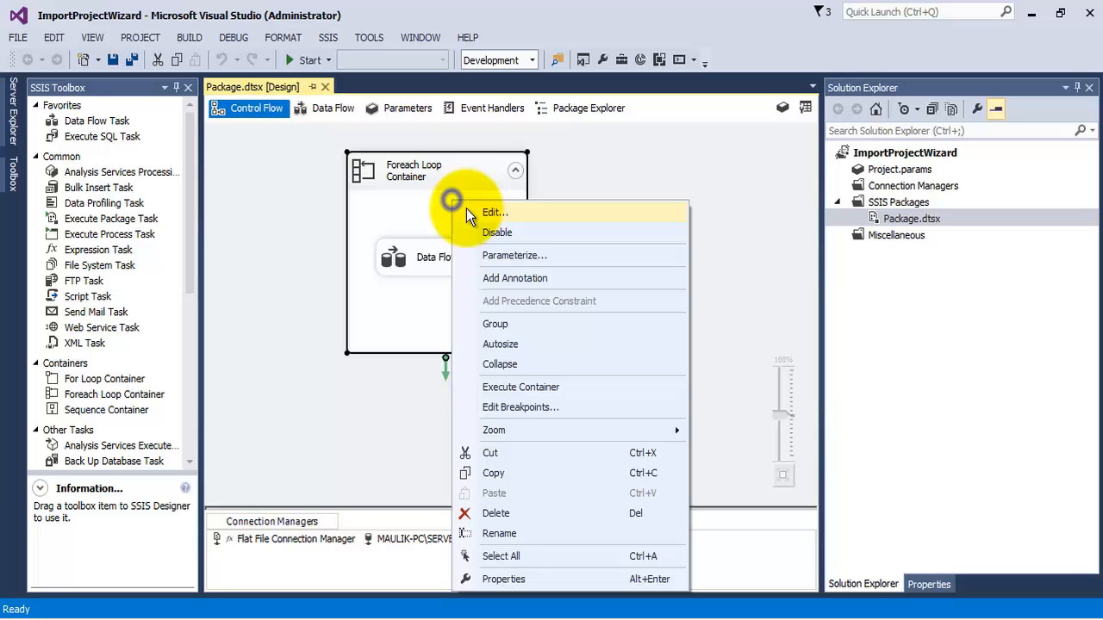
click(495, 212)
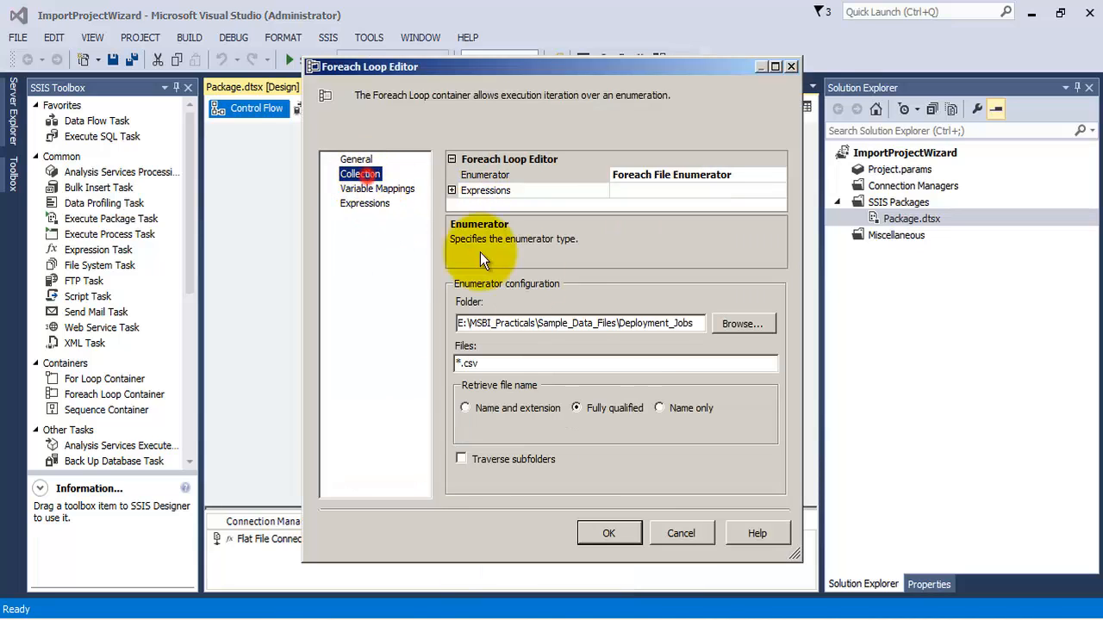
click(577, 322)
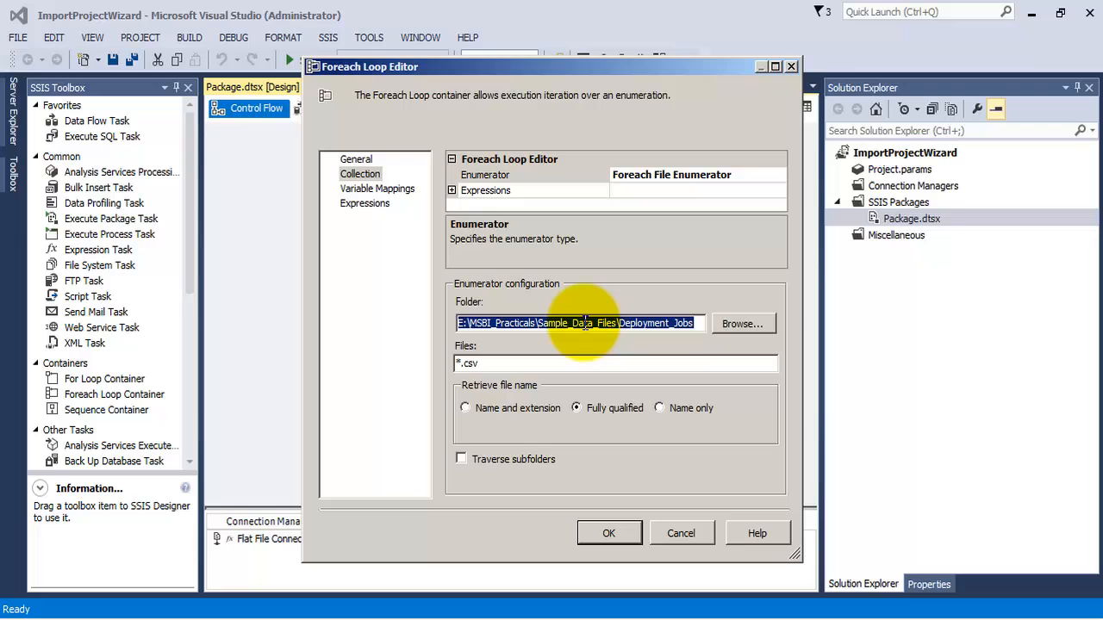
click(608, 532)
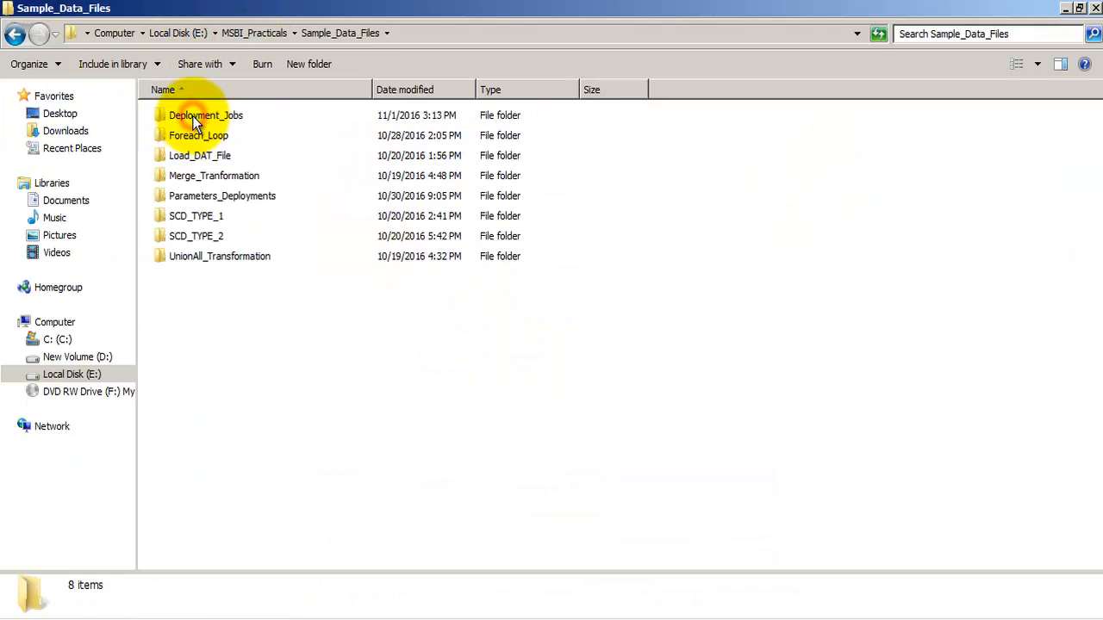
- View PersonsData_India.csv and PersonsData_US.csv from the Deployment_Jobs folder in Excel
double_click(205, 114)
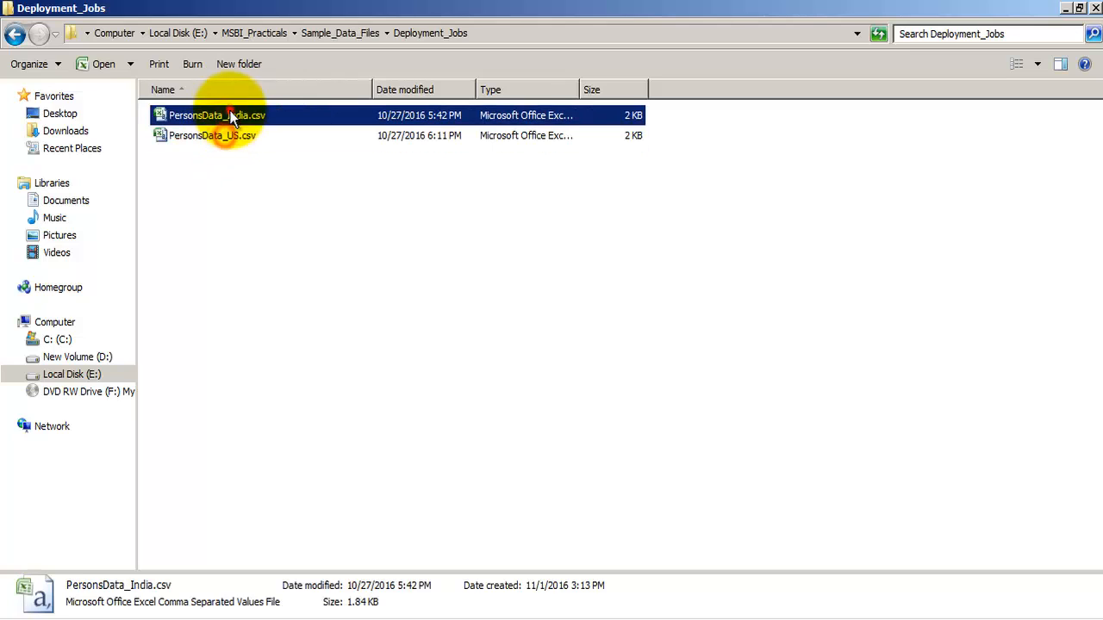
double_click(217, 113)
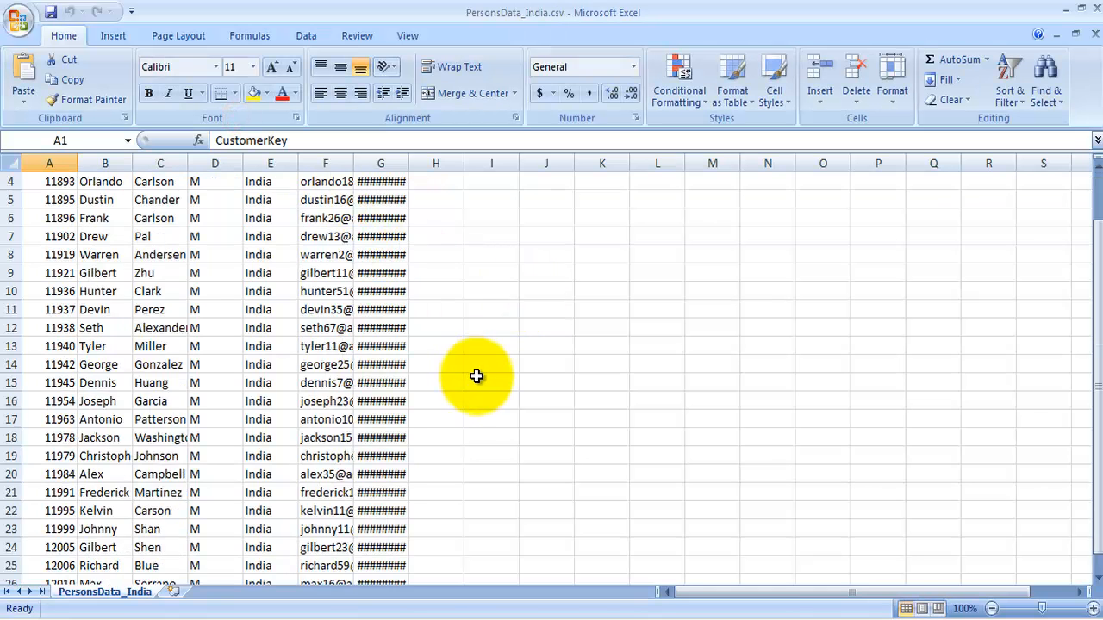
scroll(down, 3)
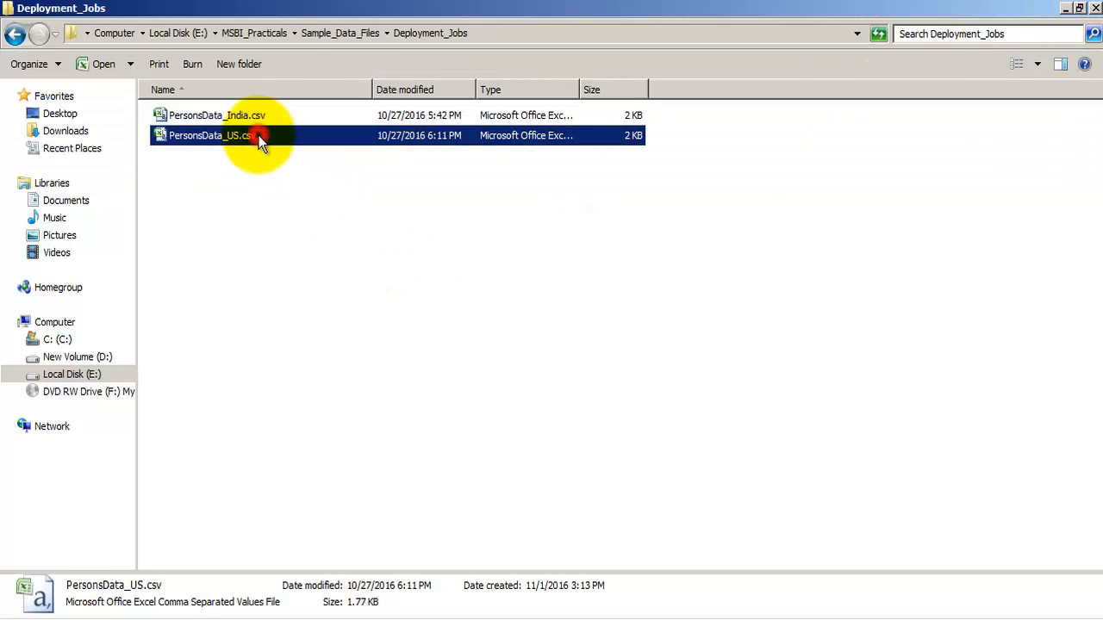
double_click(210, 134)
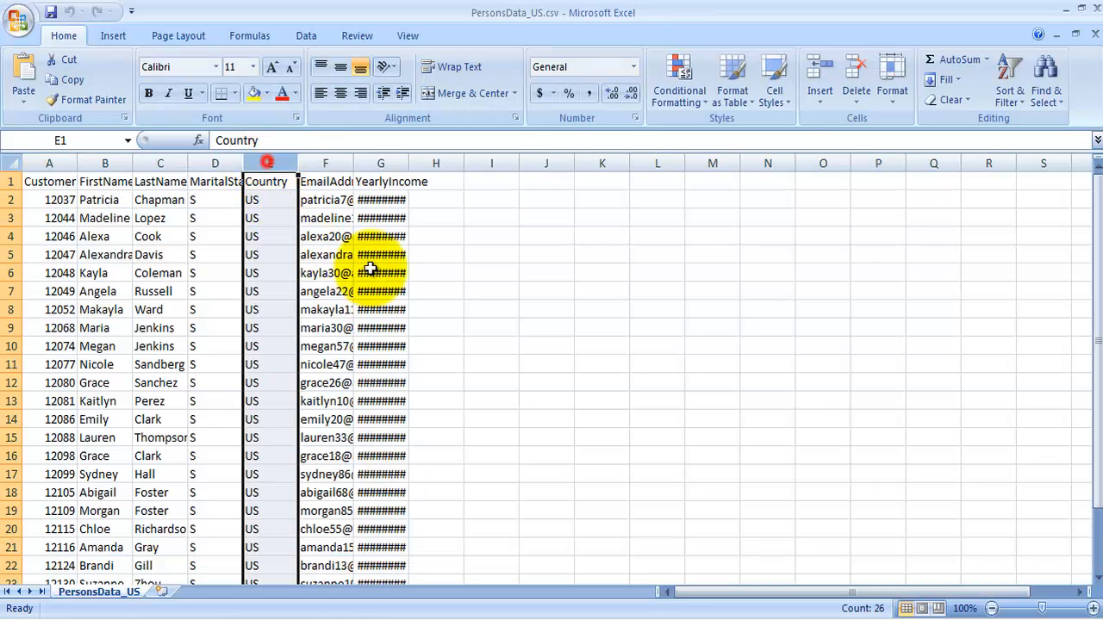
scroll(down, 3)
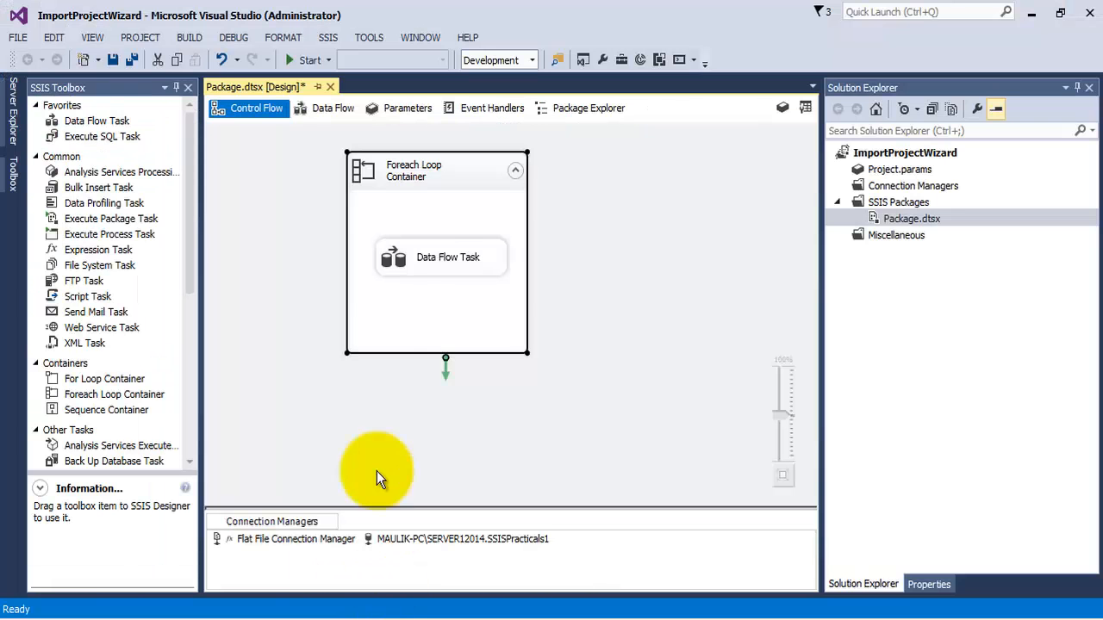
- Review the Flat File Source to OLE DB Destination data flow and start the package
click(333, 107)
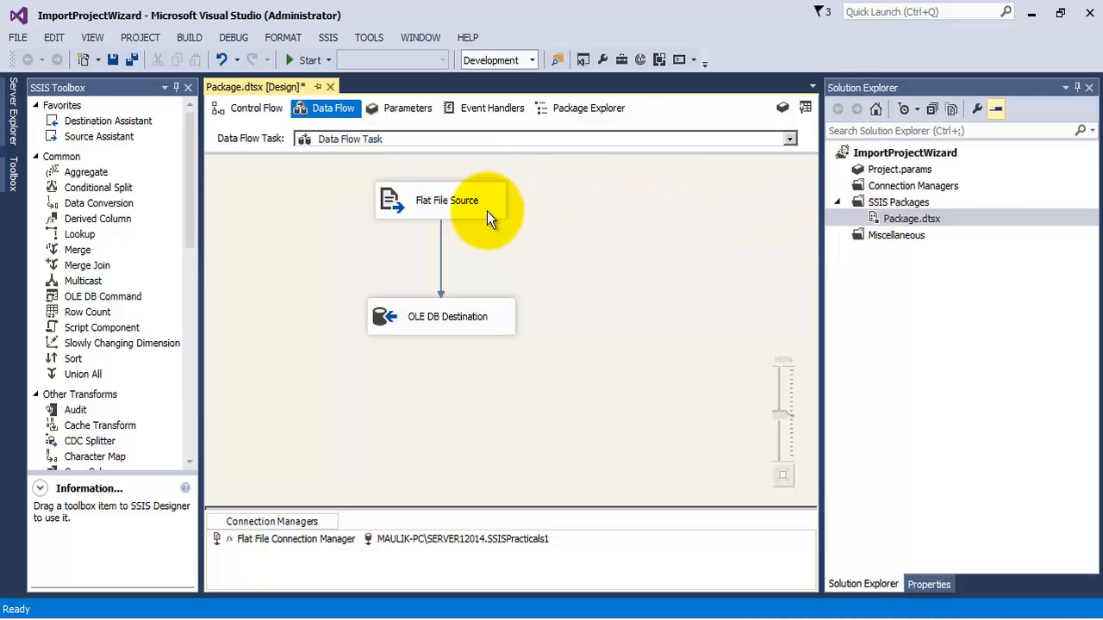
mouse_move(462, 215)
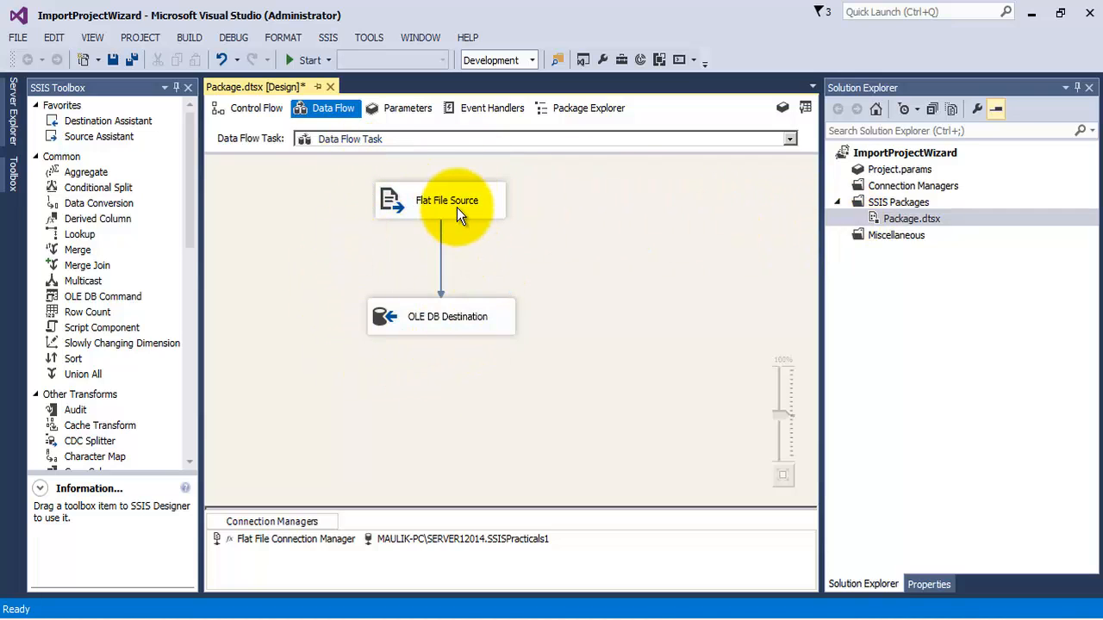
mouse_move(461, 213)
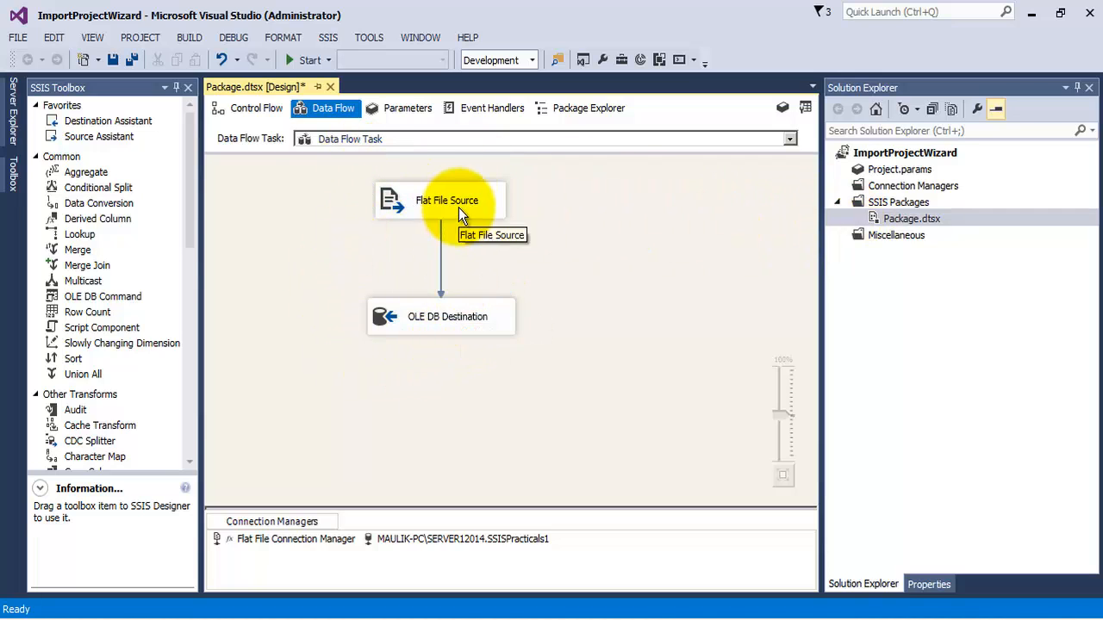
mouse_move(445, 216)
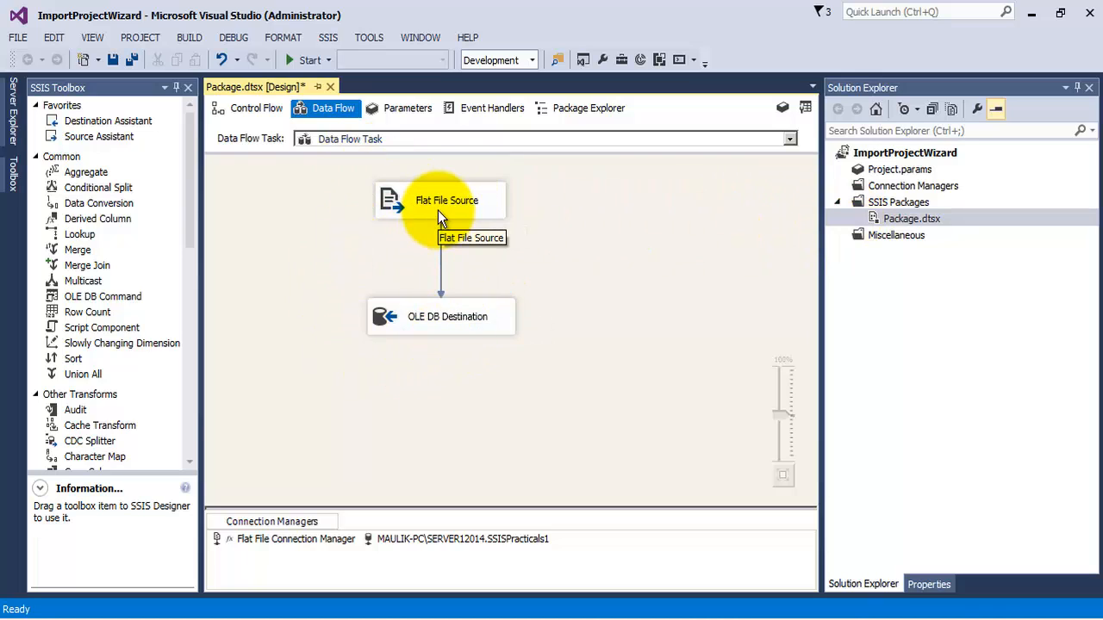
mouse_move(445, 312)
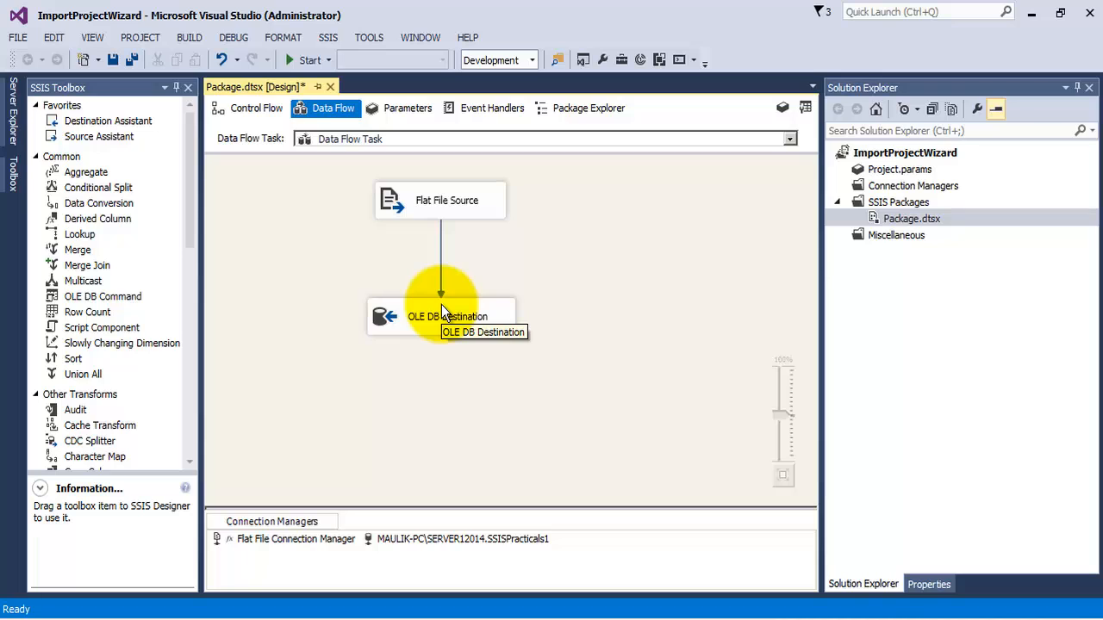
mouse_move(324, 129)
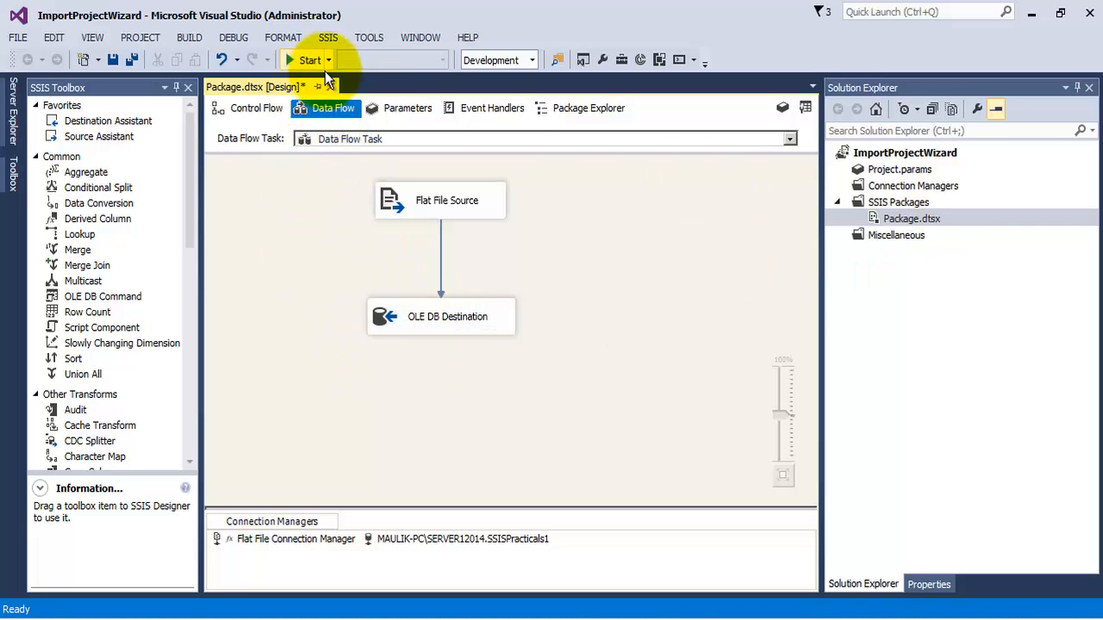
click(310, 58)
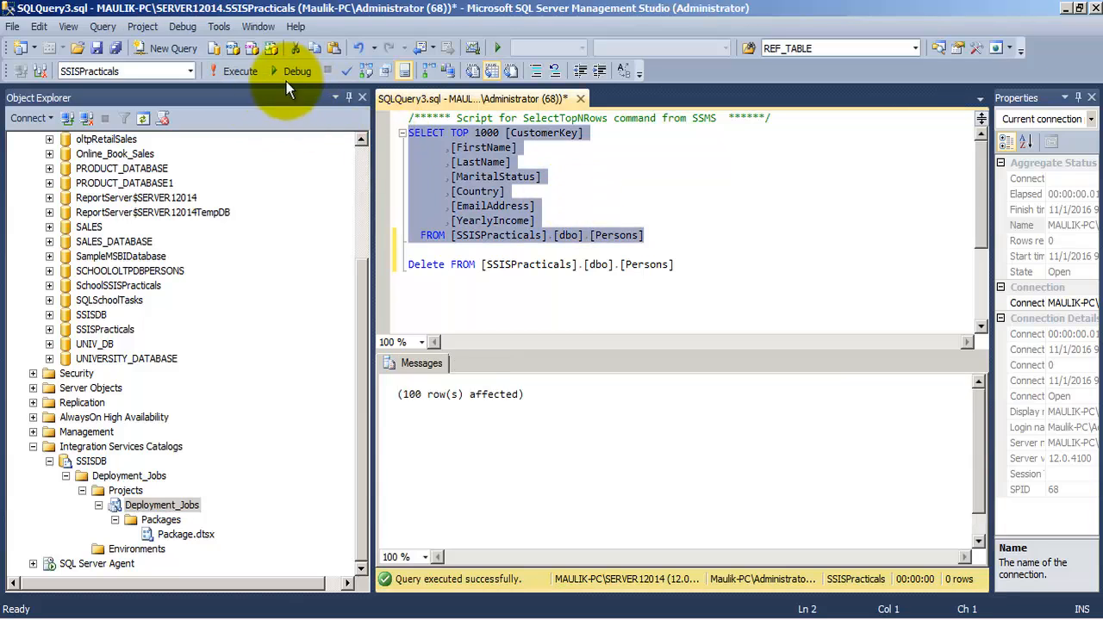
- Execute the SELECT TOP 1000 query on [dbo].[Persons] in SSISPracticals
click(239, 70)
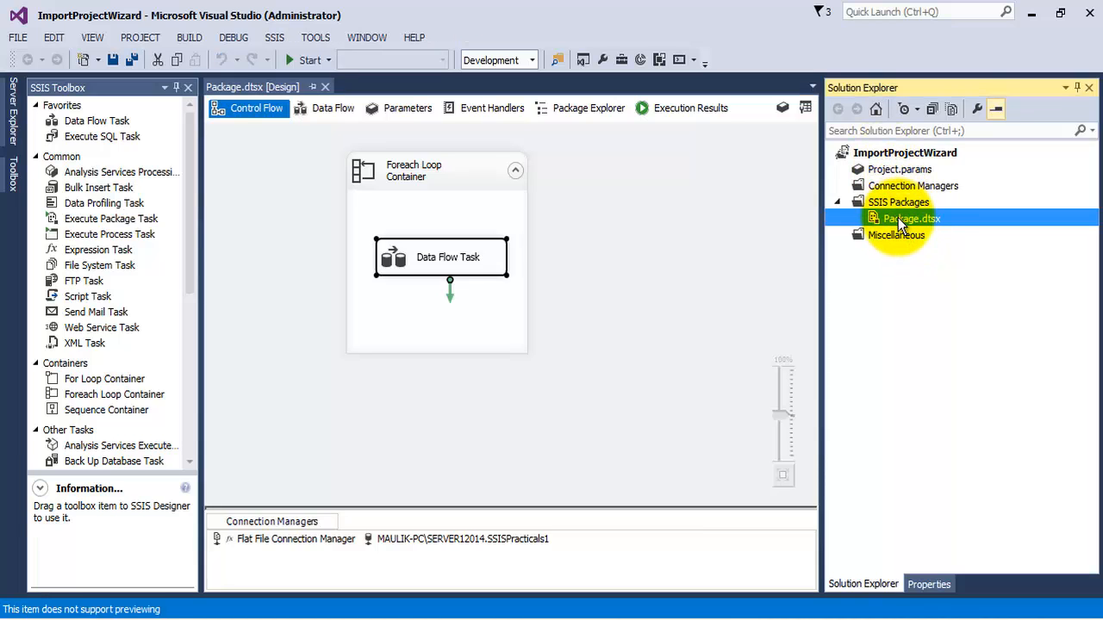
- Select the ImportProjectWizard project node in Solution Explorer after the run
click(905, 152)
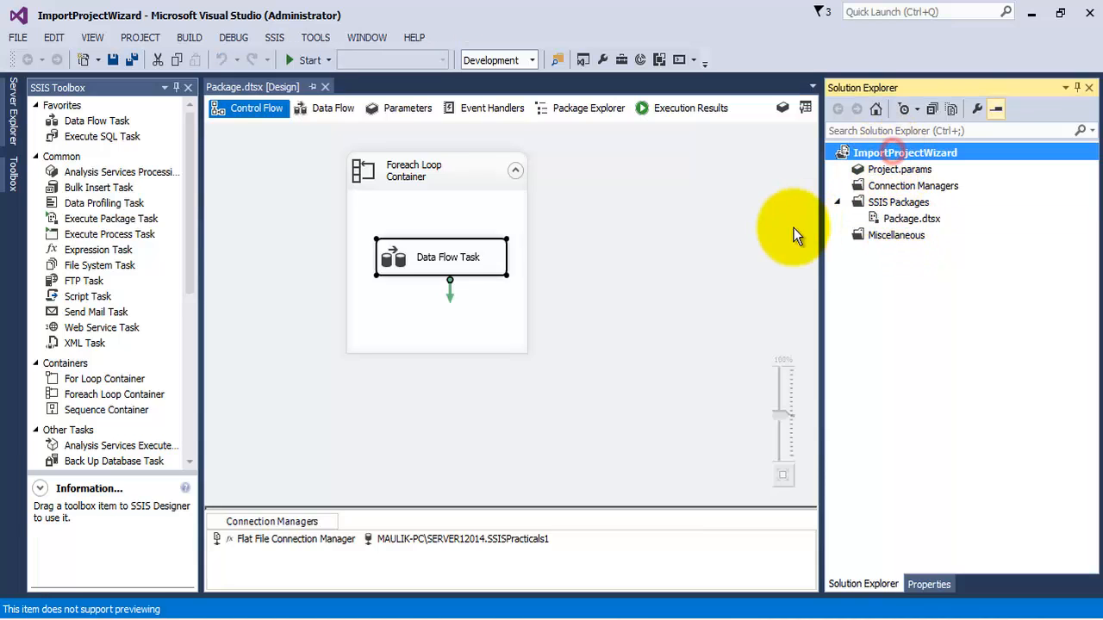